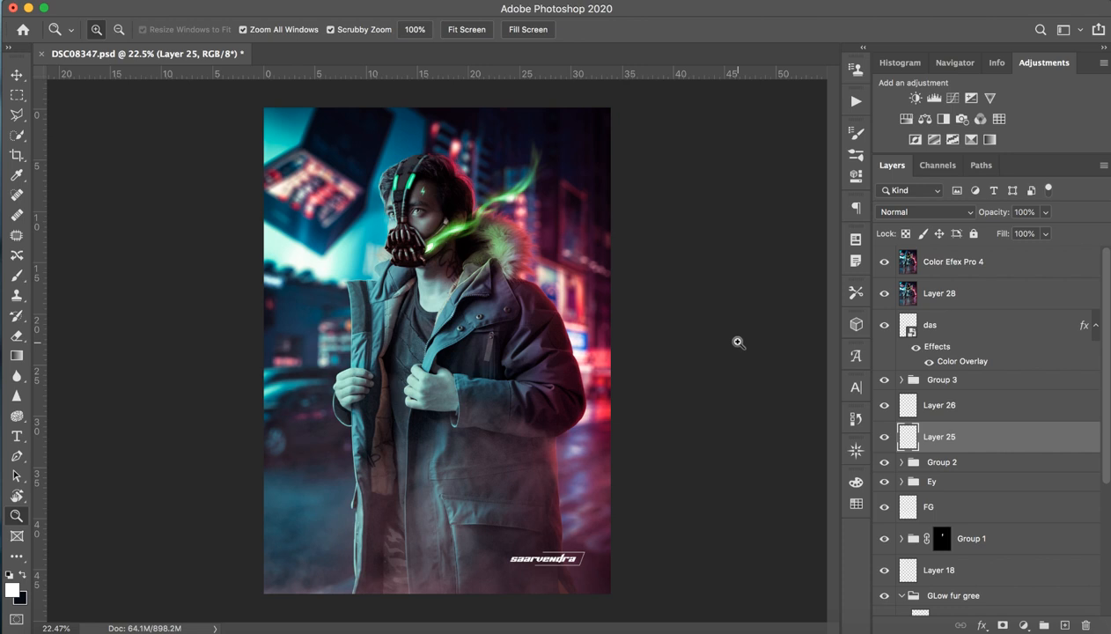
mouse_move(705, 433)
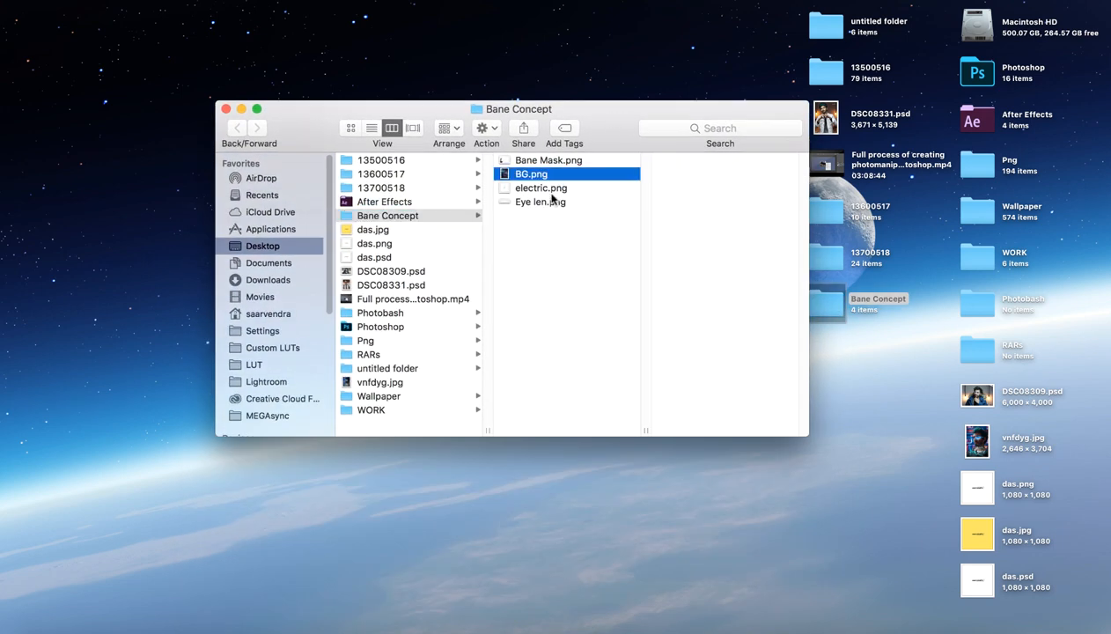
Step: Select BG.png in the Bane Concept folder in Finder
click(547, 160)
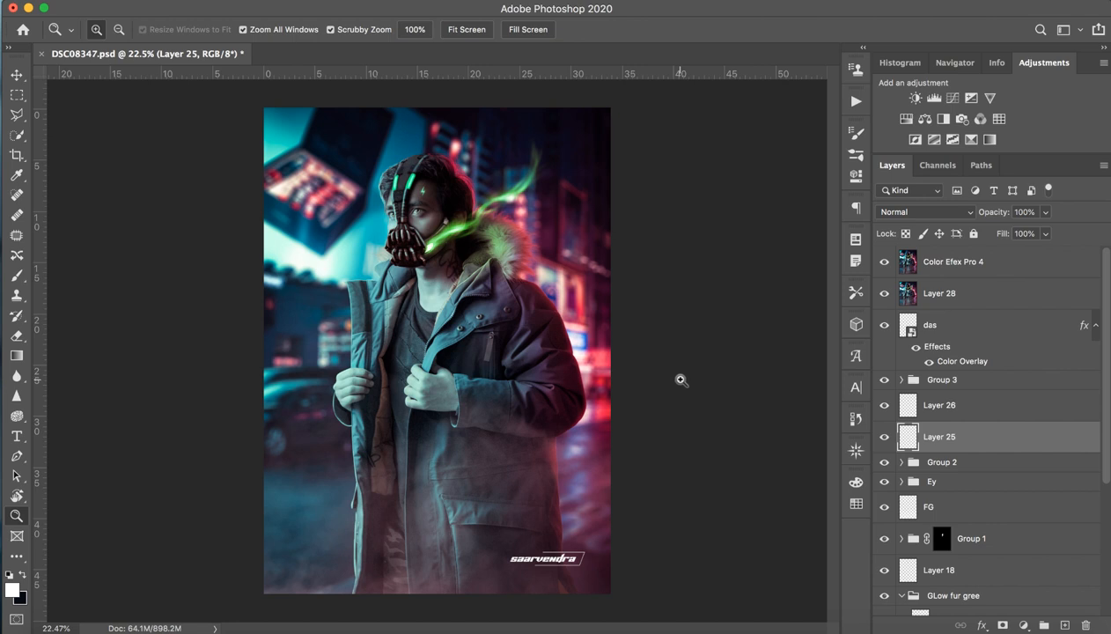
mouse_move(692, 373)
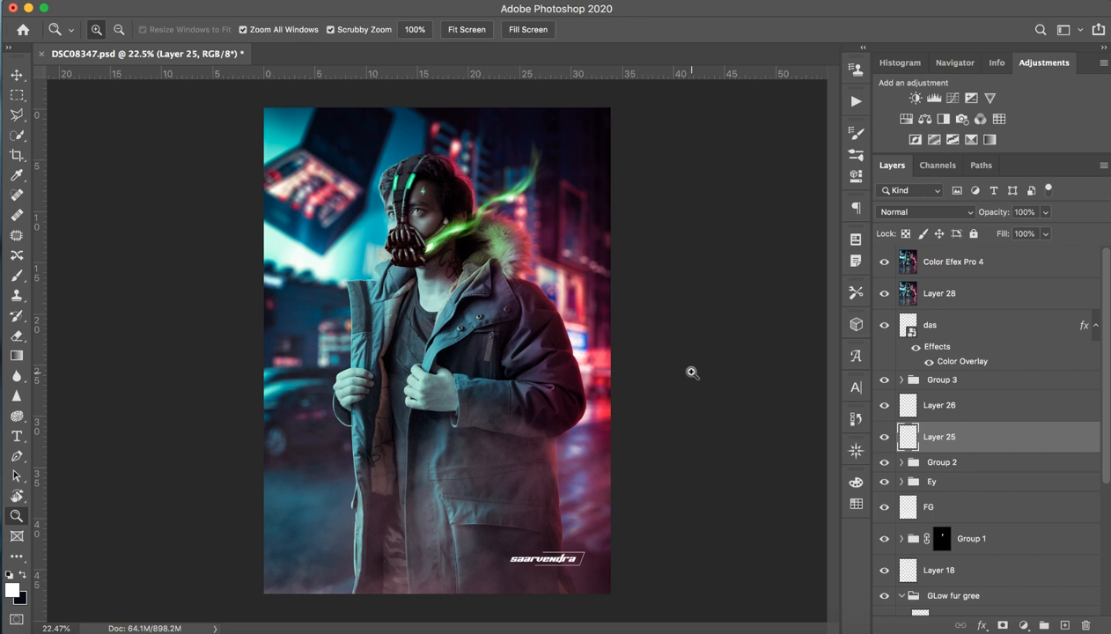
mouse_move(666, 239)
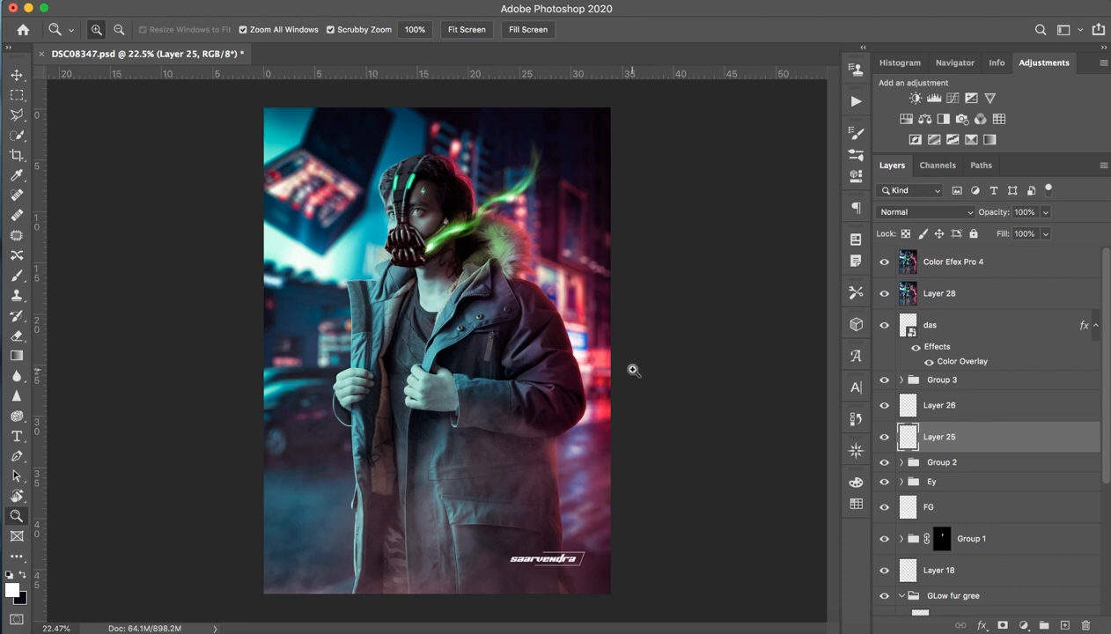
mouse_move(607, 329)
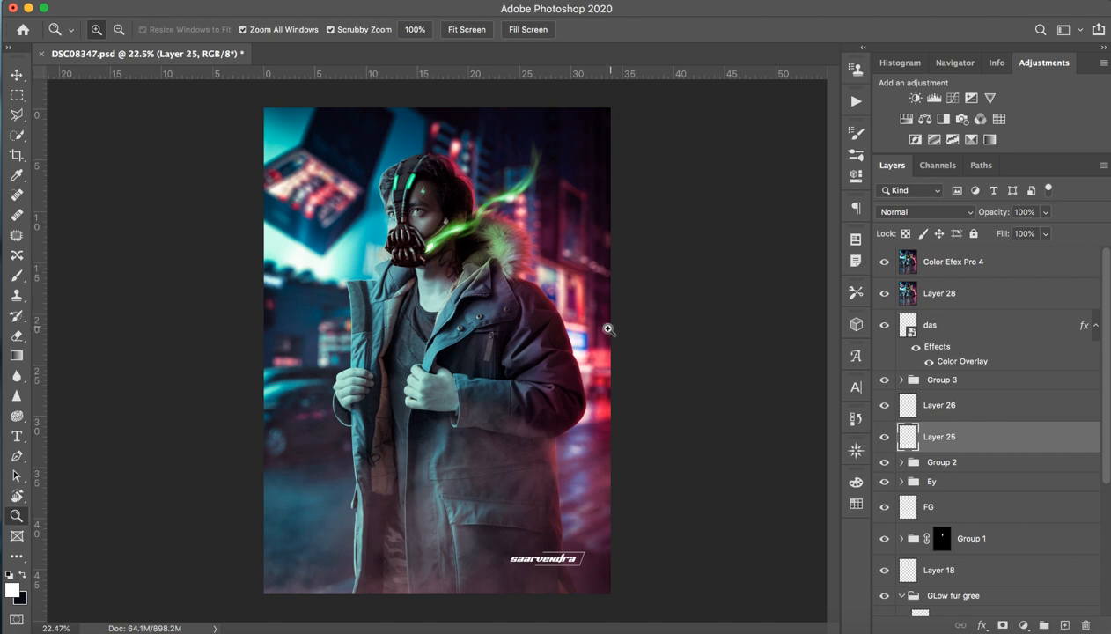
mouse_move(760, 283)
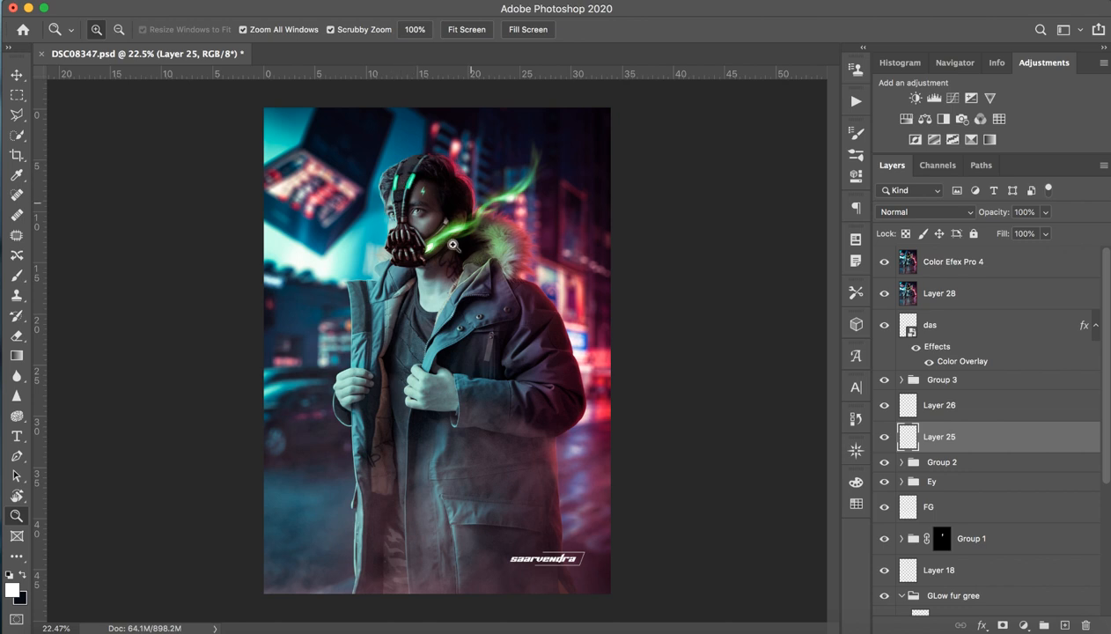
mouse_move(439, 259)
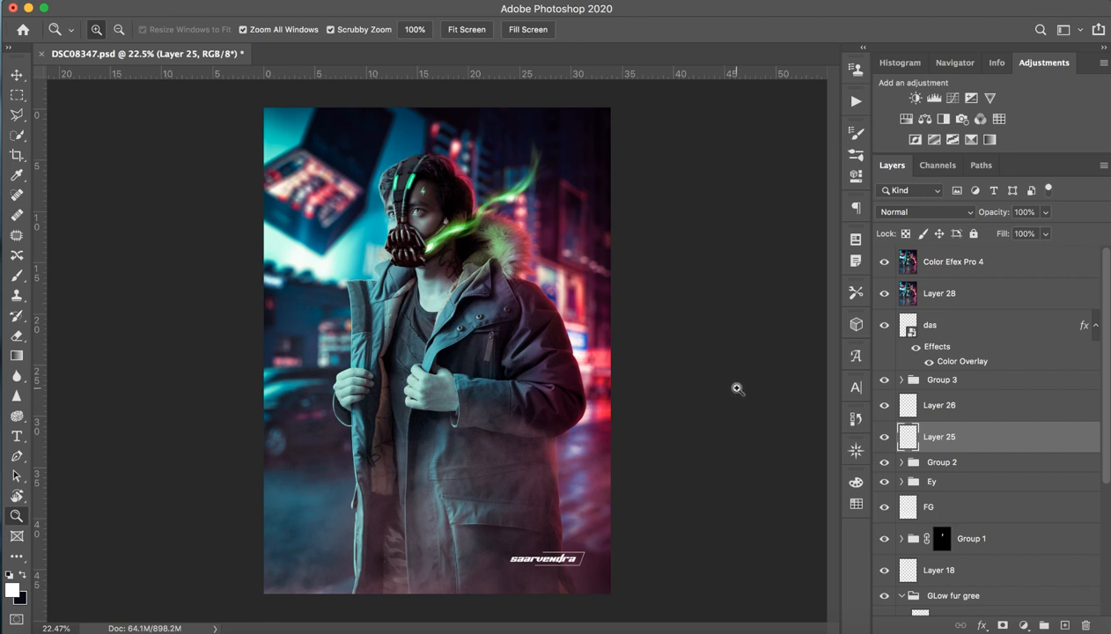
mouse_move(962, 399)
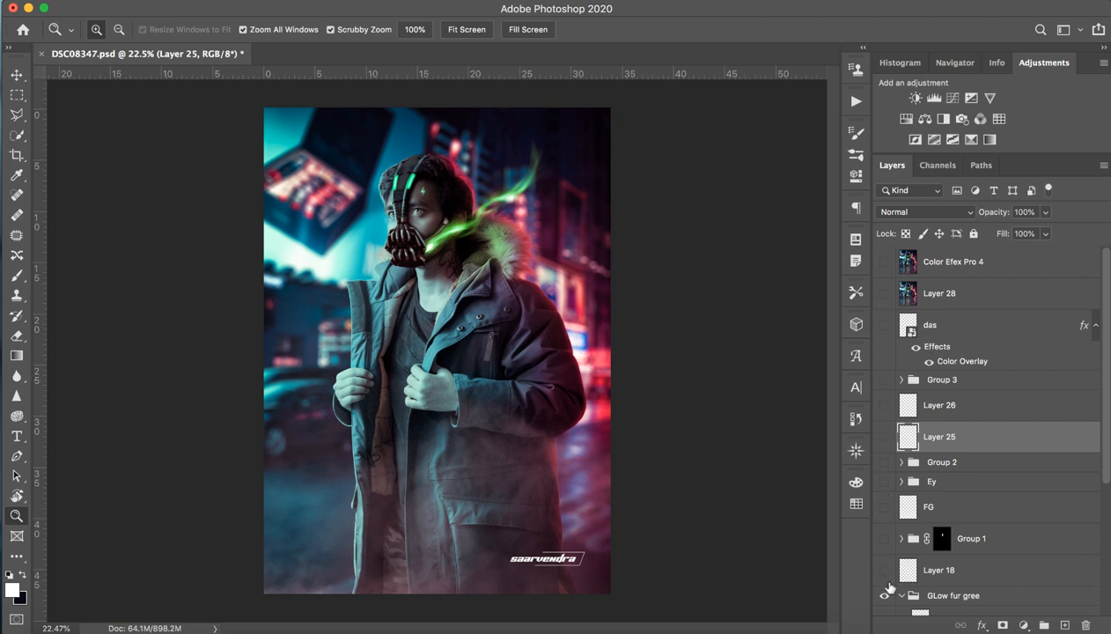
Step: Scroll to the bottom of the Layers panel and rename the city background layer BG
scroll(down, 3)
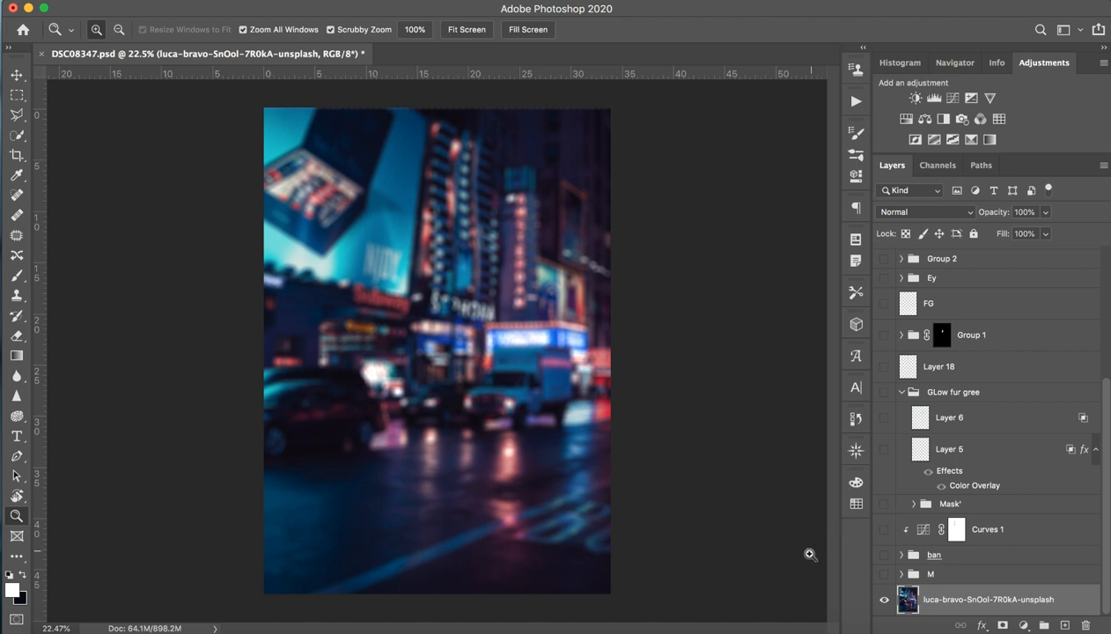
mouse_move(283, 284)
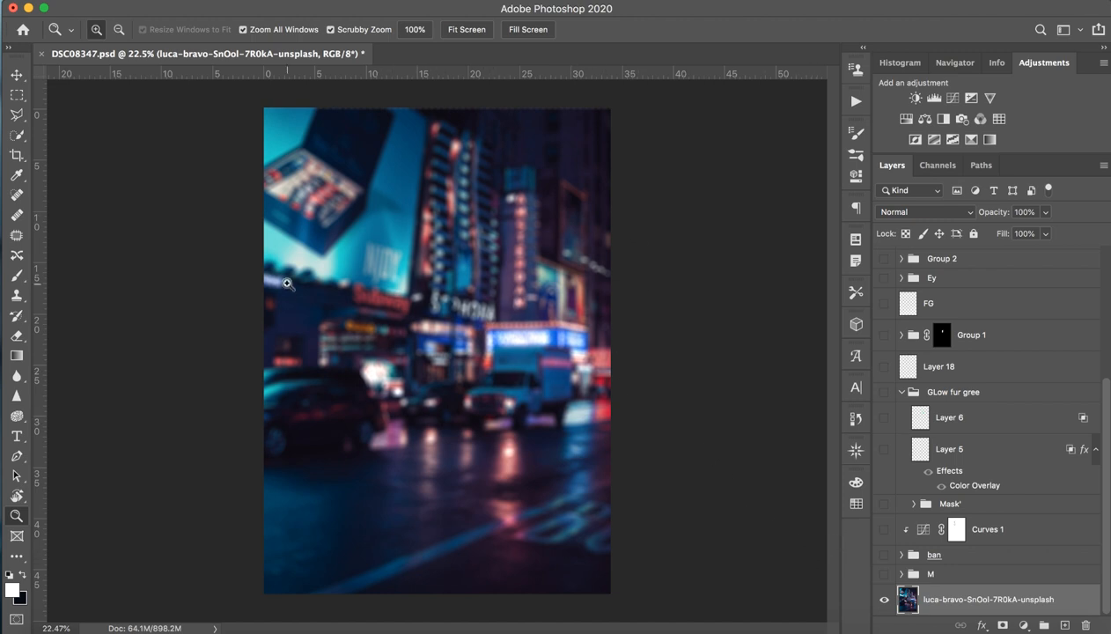
mouse_move(677, 400)
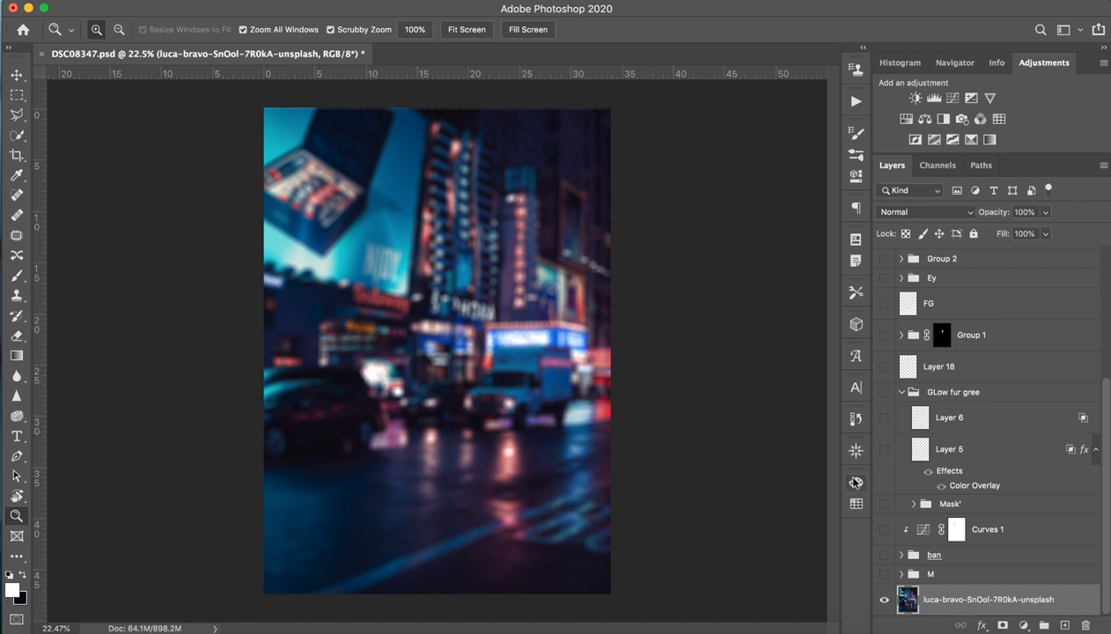
double_click(983, 600)
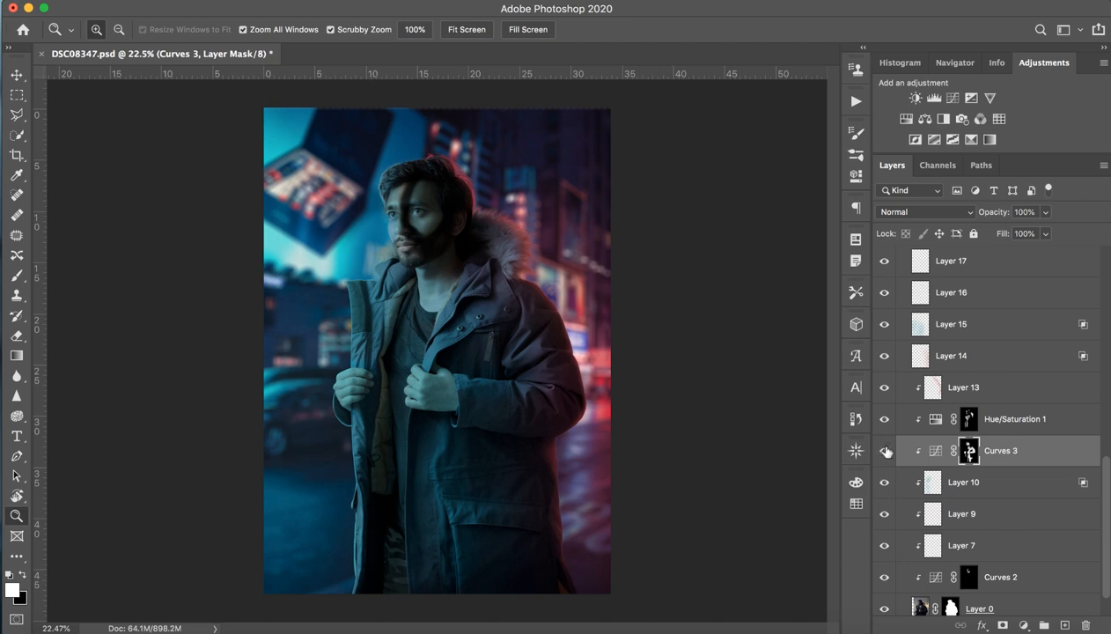
mouse_move(868, 576)
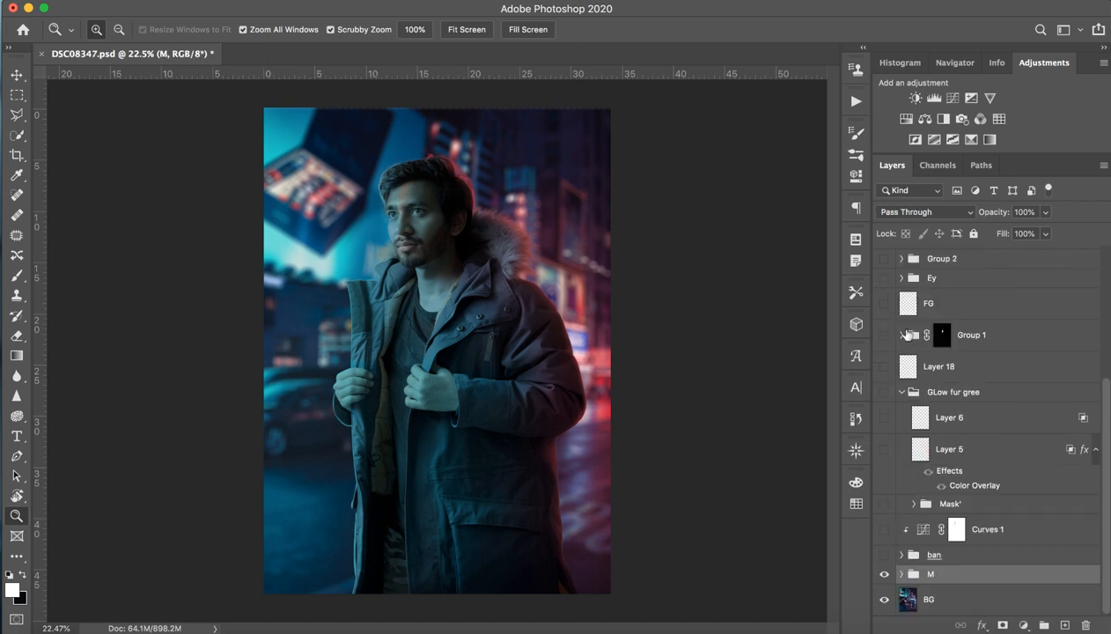
mouse_move(958, 469)
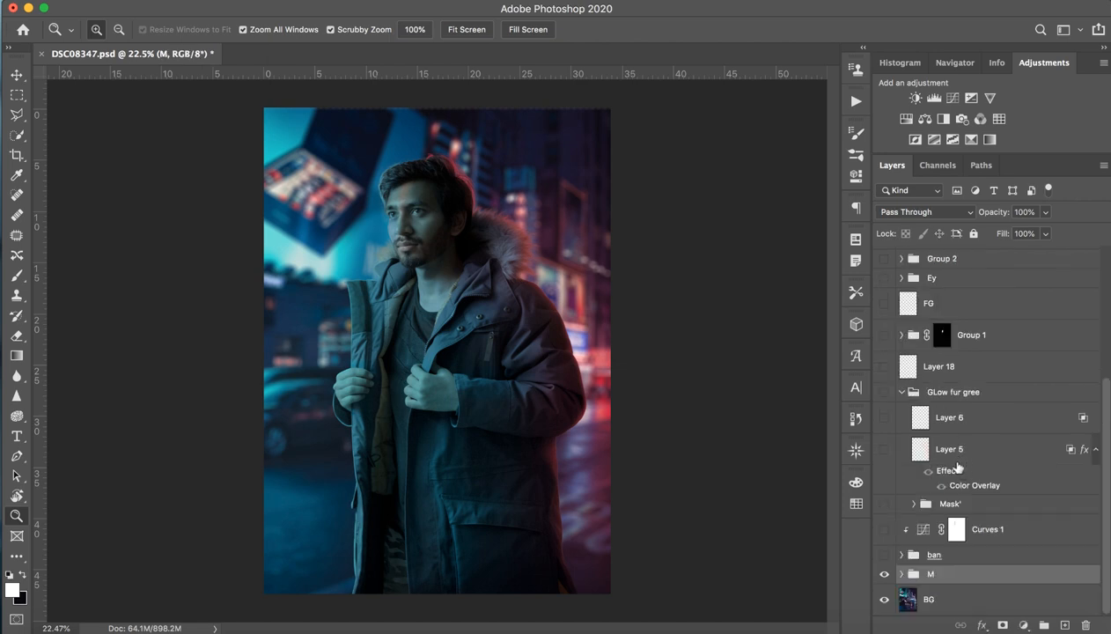
Step: Turn on the M and ban groups to show the man and his Bane mask
click(955, 529)
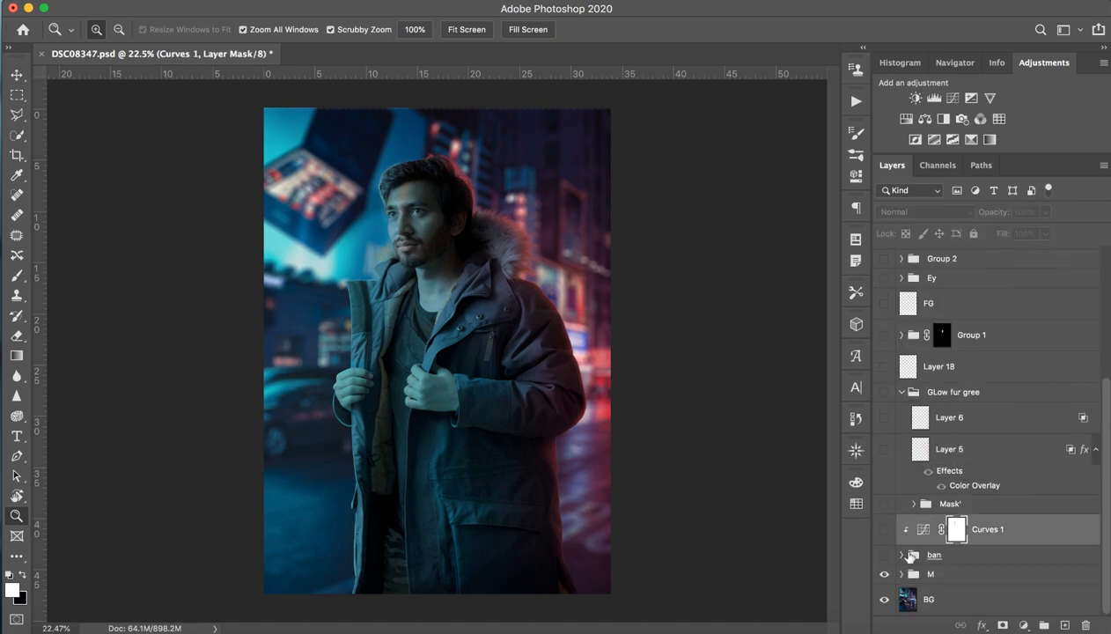
click(882, 555)
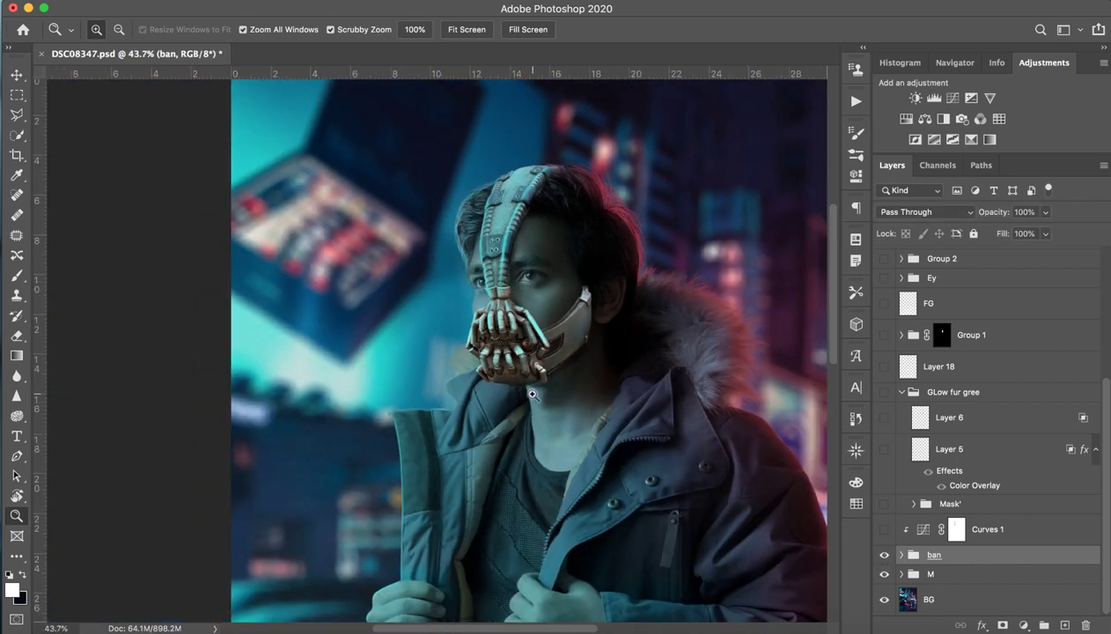
Step: Select the Curves 2 layer mask and close its Properties panel
click(12, 155)
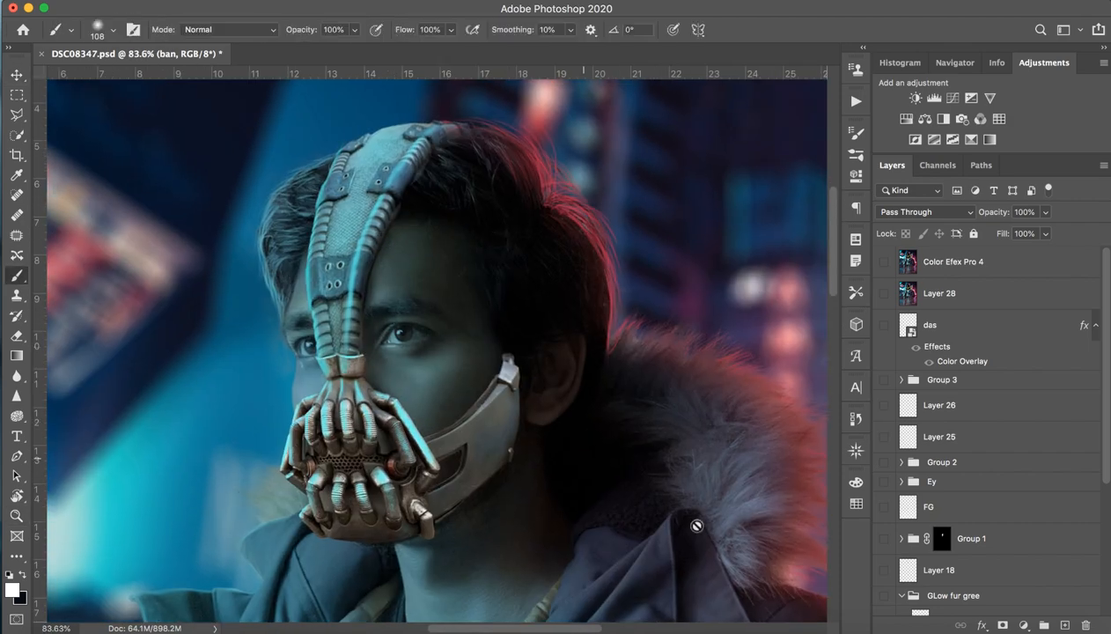
scroll(down, 3)
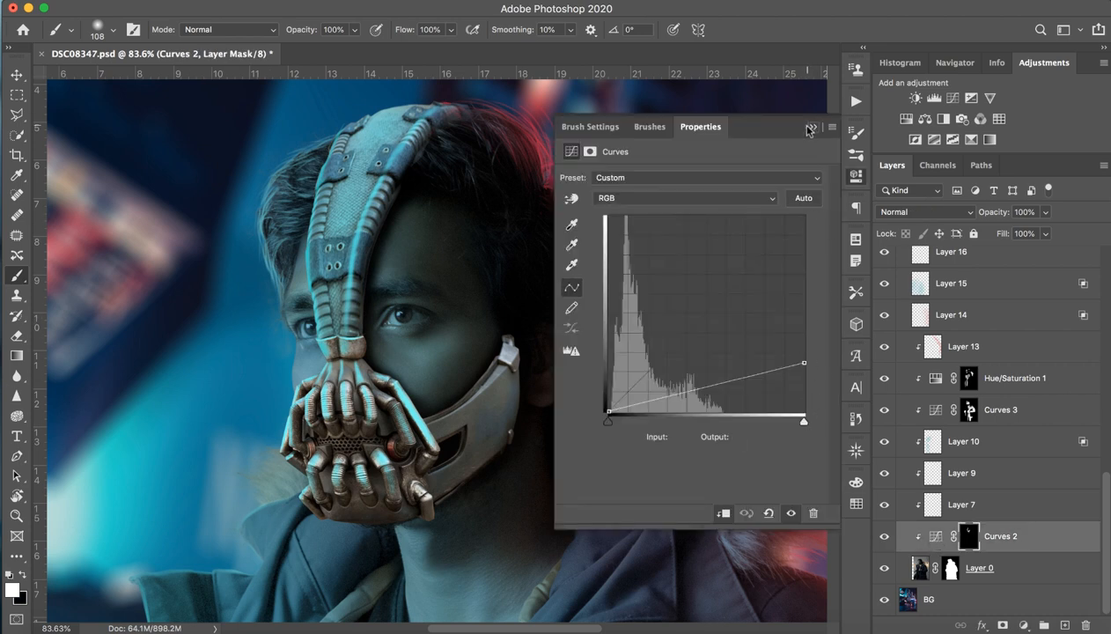
click(806, 127)
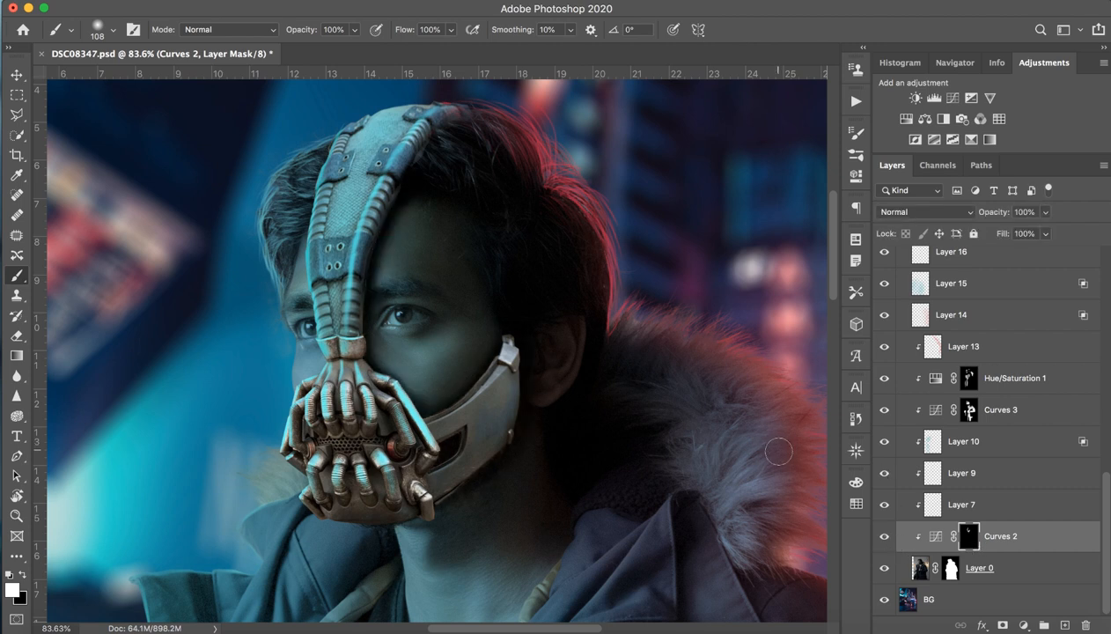
Step: Dismiss the rasterize alert and paint darkening onto the man's face with a soft brush
double_click(938, 536)
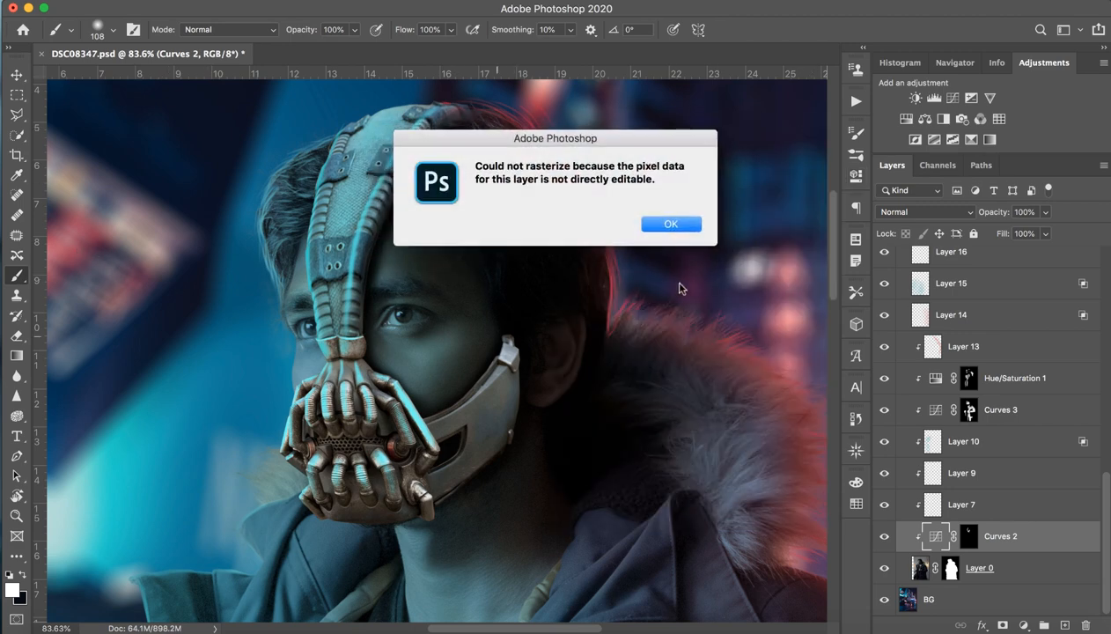
click(671, 223)
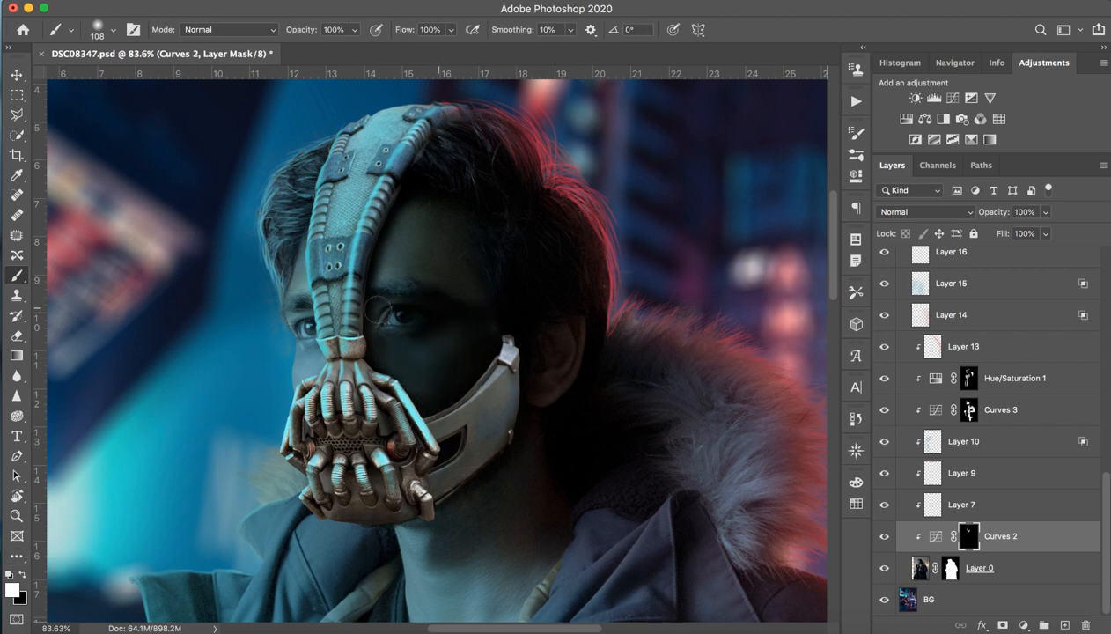
drag(370, 290, 469, 226)
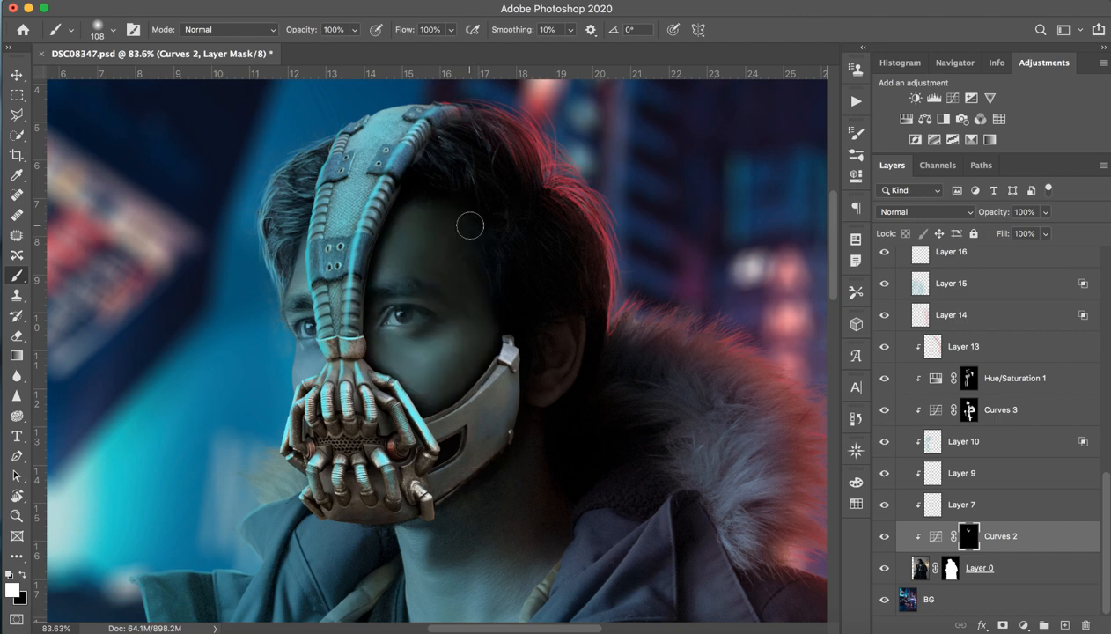
mouse_move(462, 415)
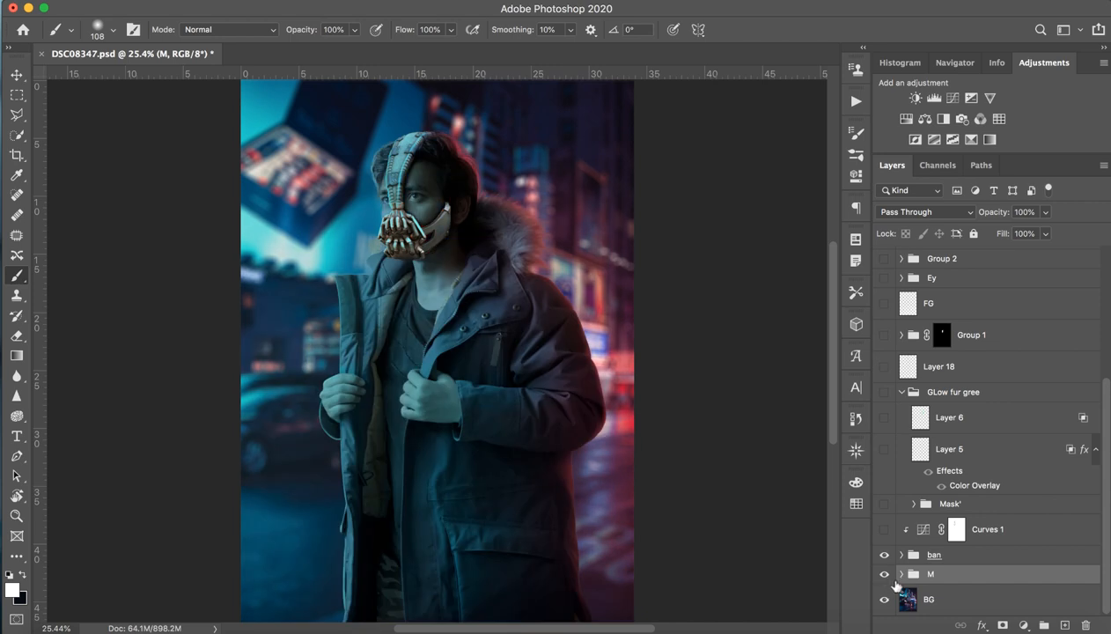
Step: Add a Color-mode layer tinting the scene teal, with red glow painted around the hood
scroll(down, 3)
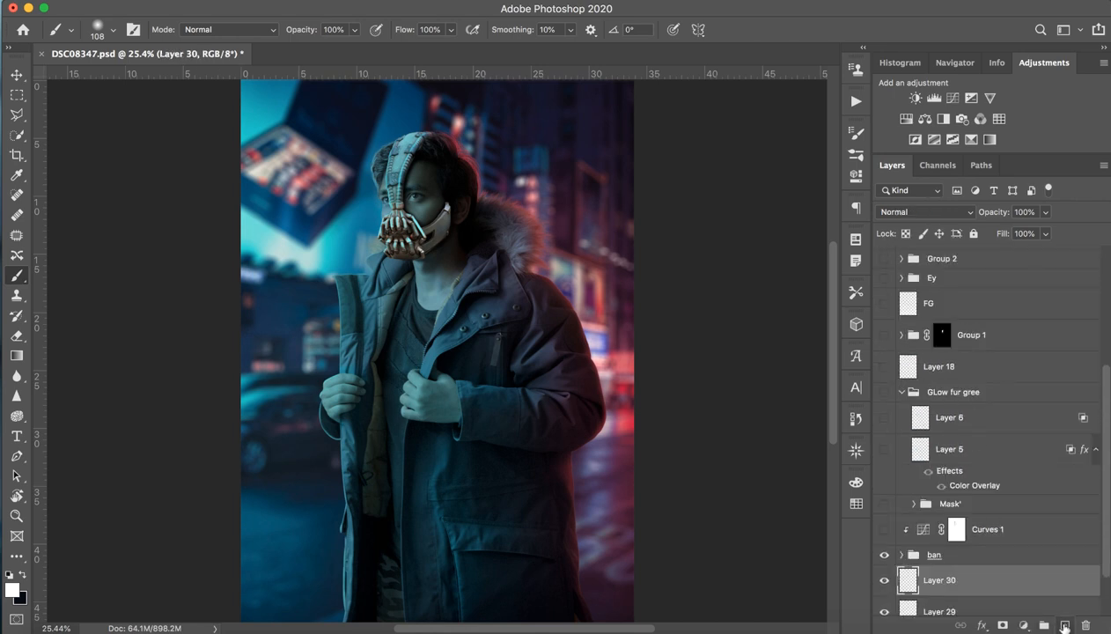
click(924, 212)
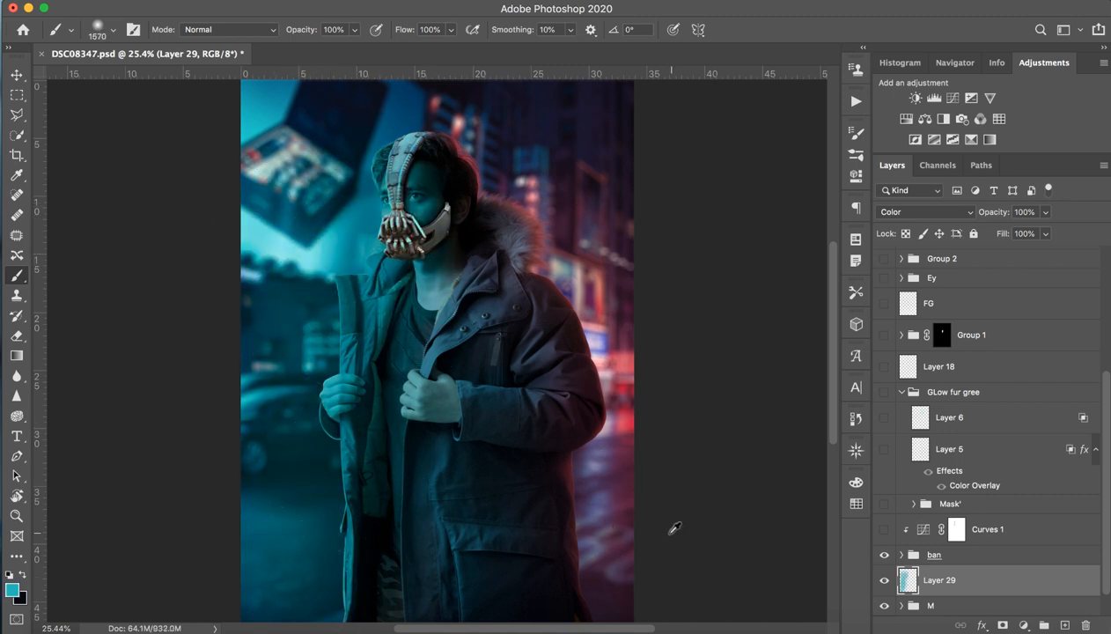
drag(673, 528, 585, 264)
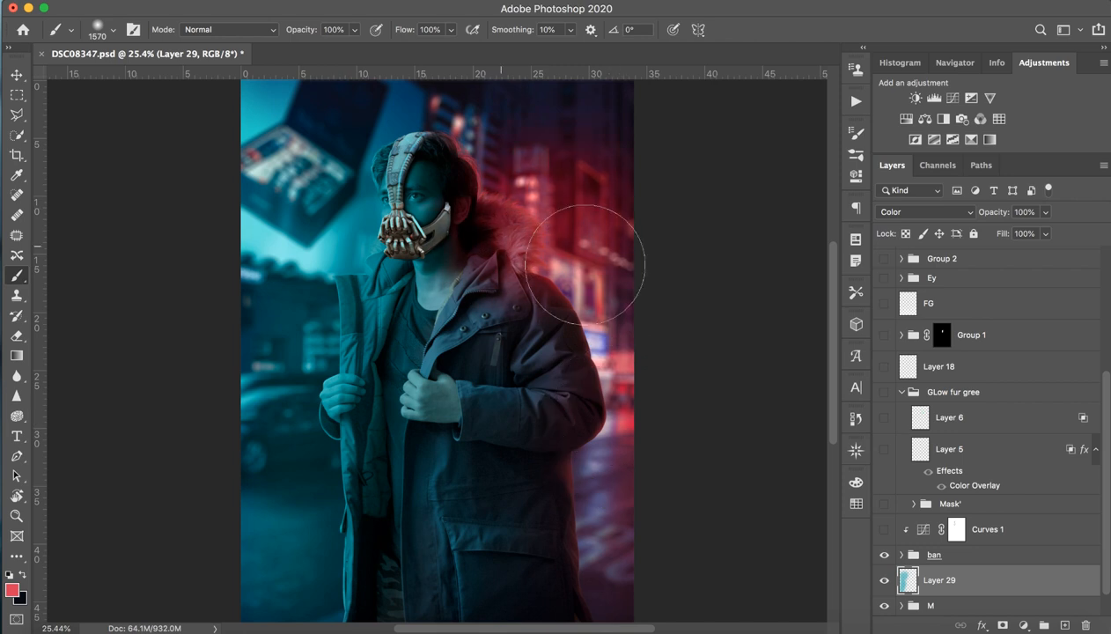
drag(589, 264, 480, 413)
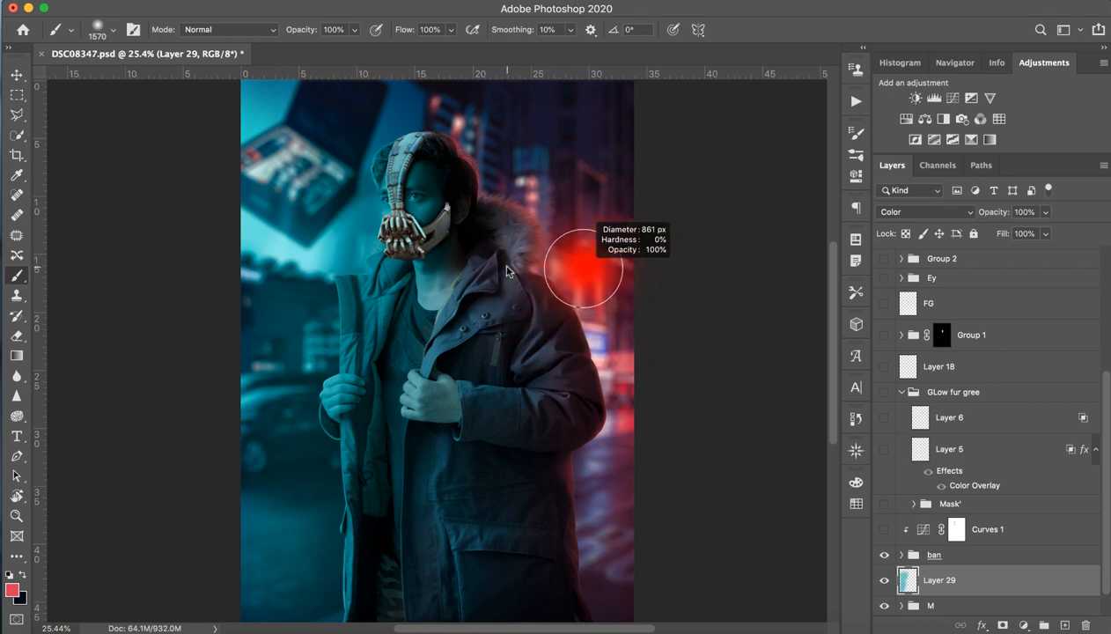
drag(581, 269, 599, 361)
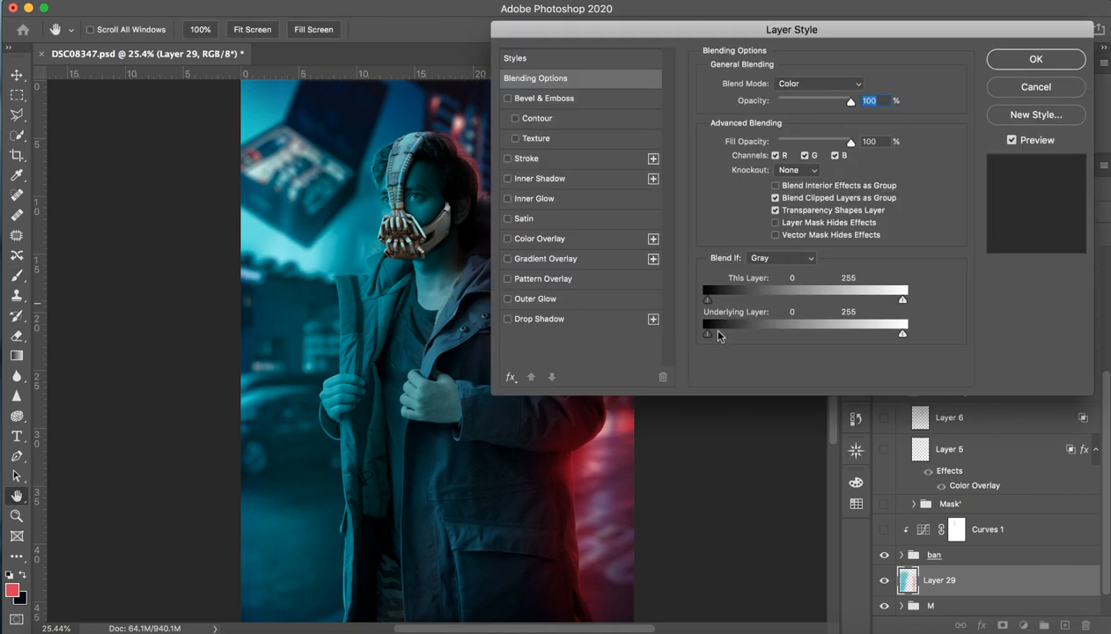
Step: Split Layer 29's Underlying Layer shadow slider, undo it, then delete the colour layer
drag(707, 333, 812, 333)
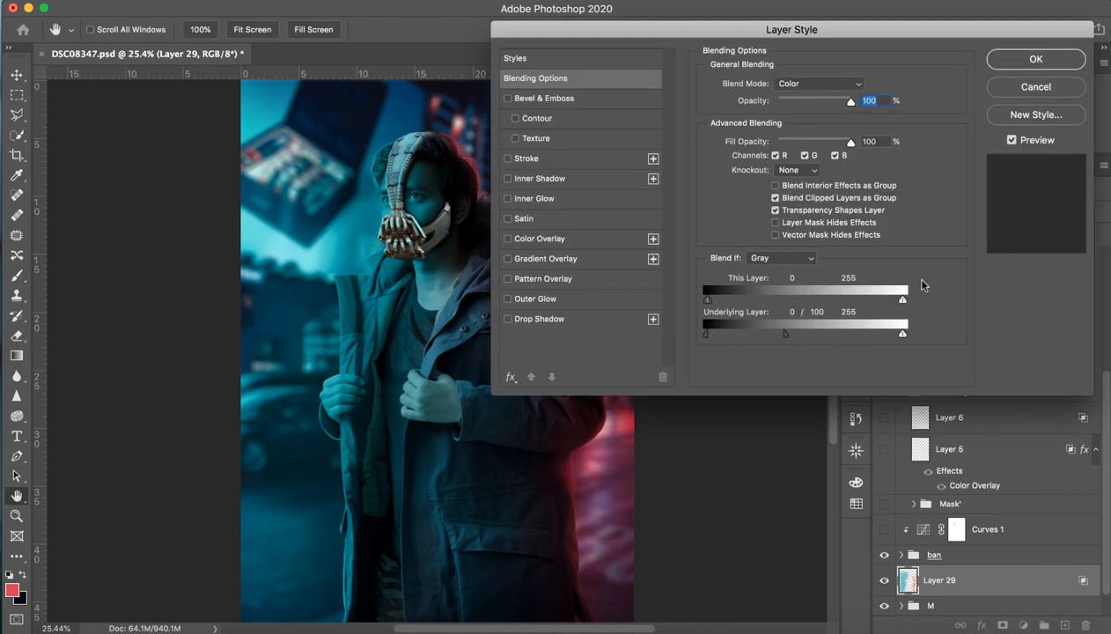
click(1026, 59)
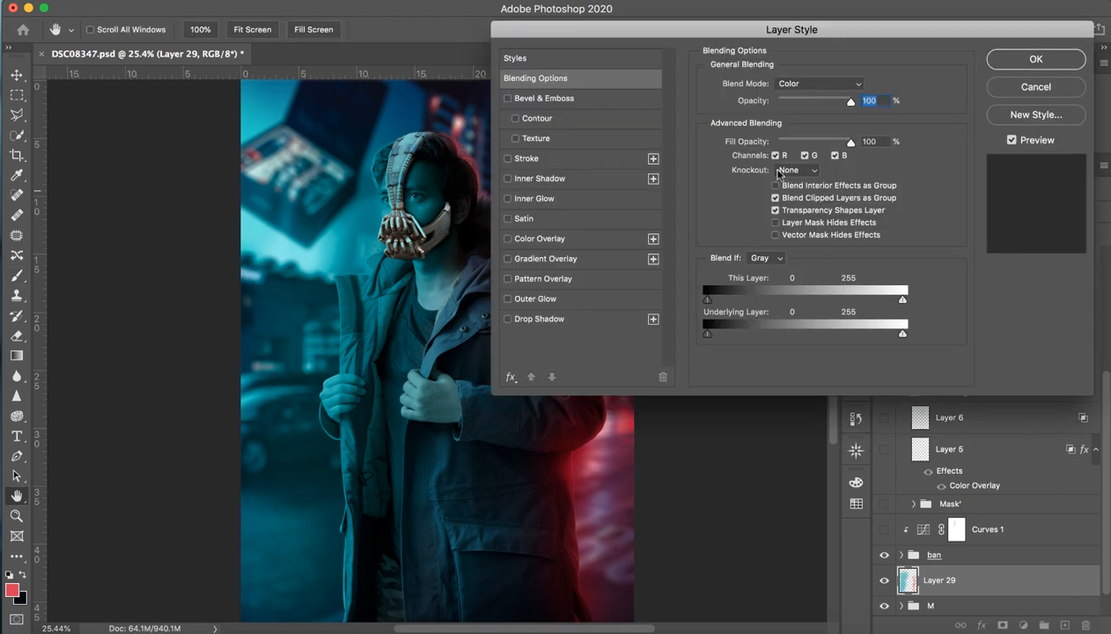
click(776, 155)
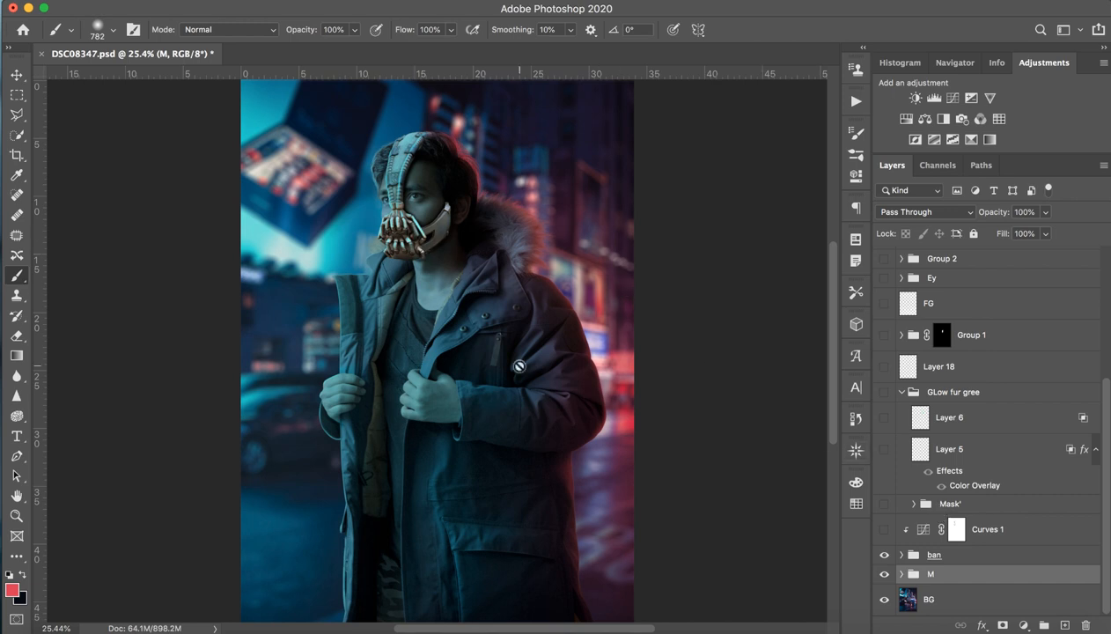
Step: Enable Curves 1 and drag its highlight point down to about Input 193, Output 130
click(947, 529)
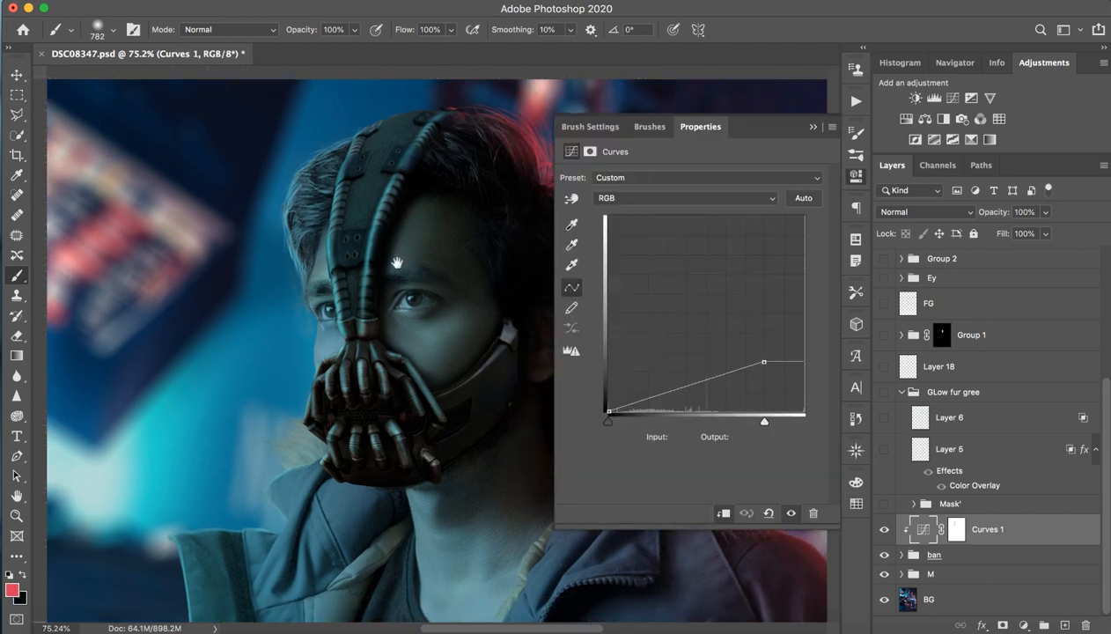
drag(763, 362, 769, 268)
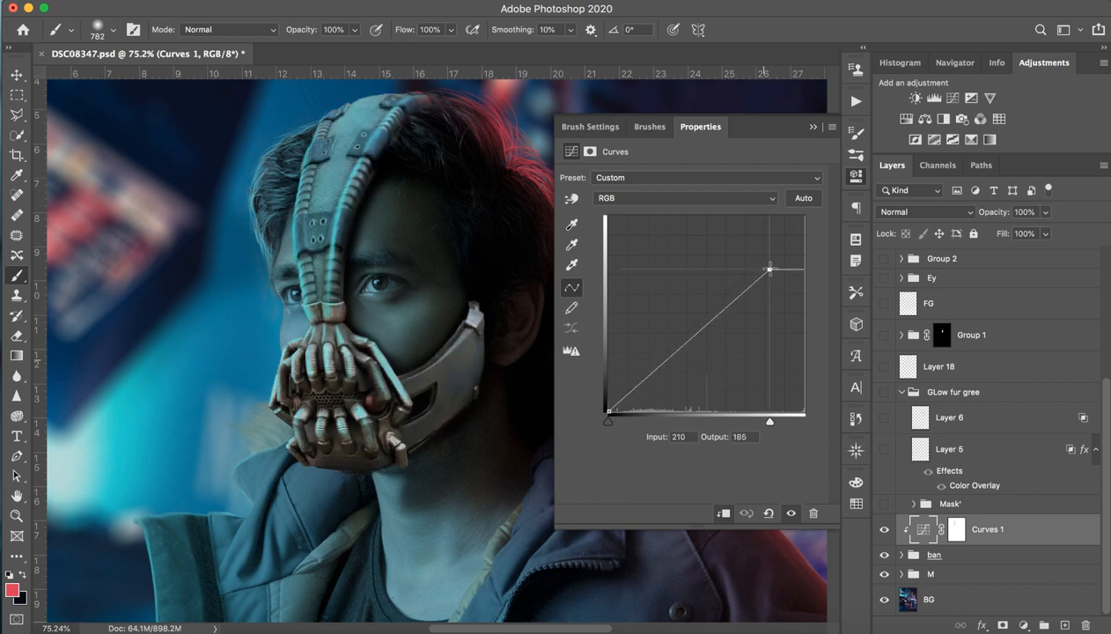
drag(770, 269, 755, 311)
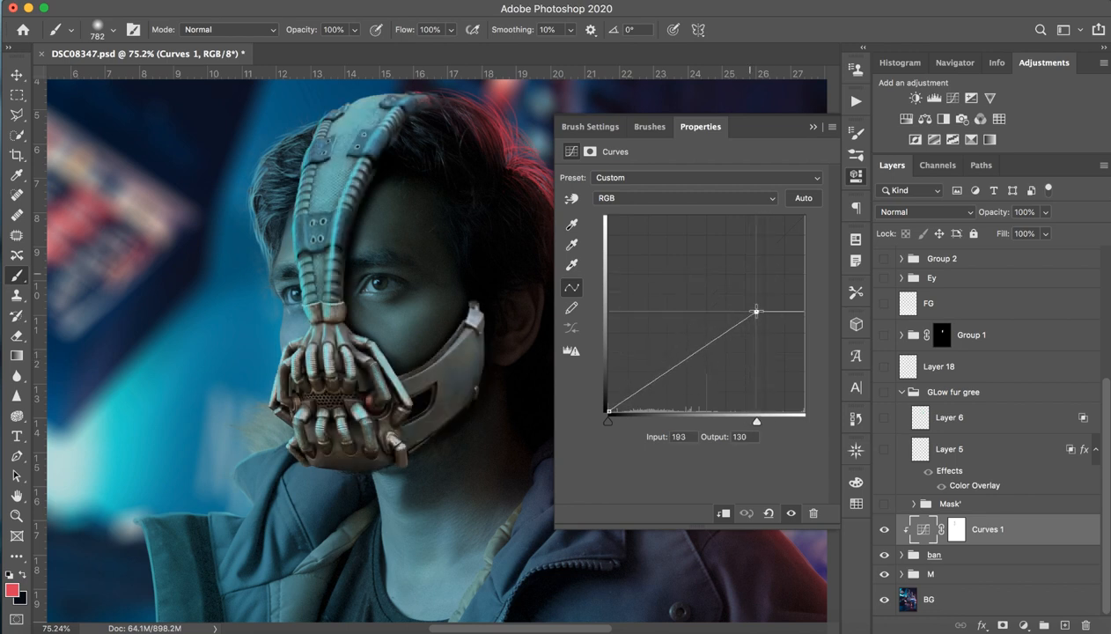
drag(755, 310, 765, 361)
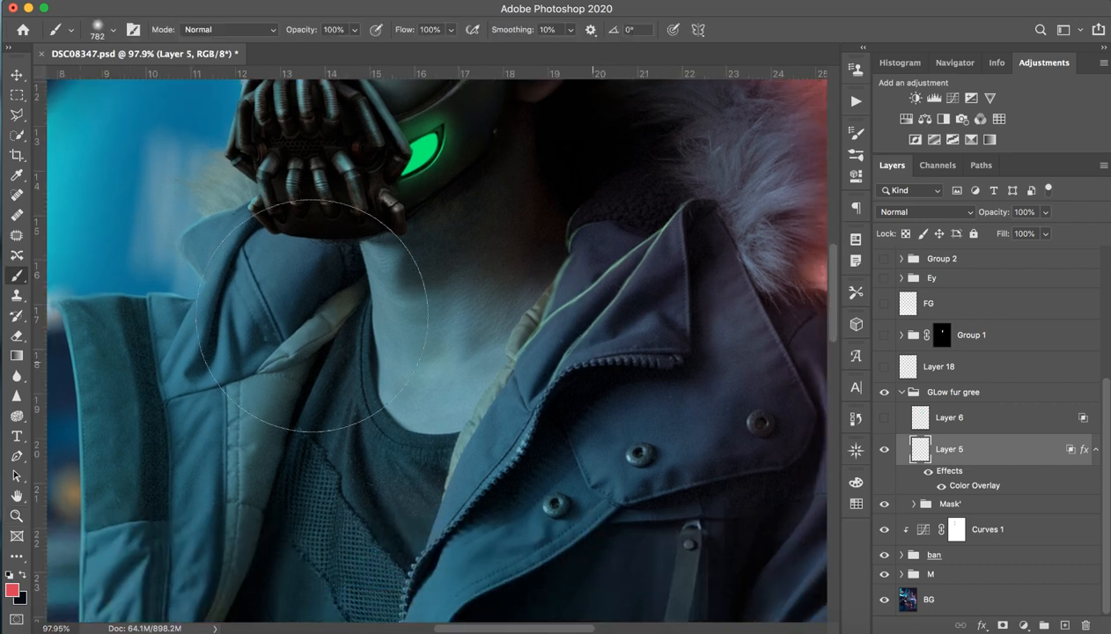
Step: Paint green glow around the mask vent and neck, then show Layer 6's hood-fur glow
drag(317, 316, 616, 255)
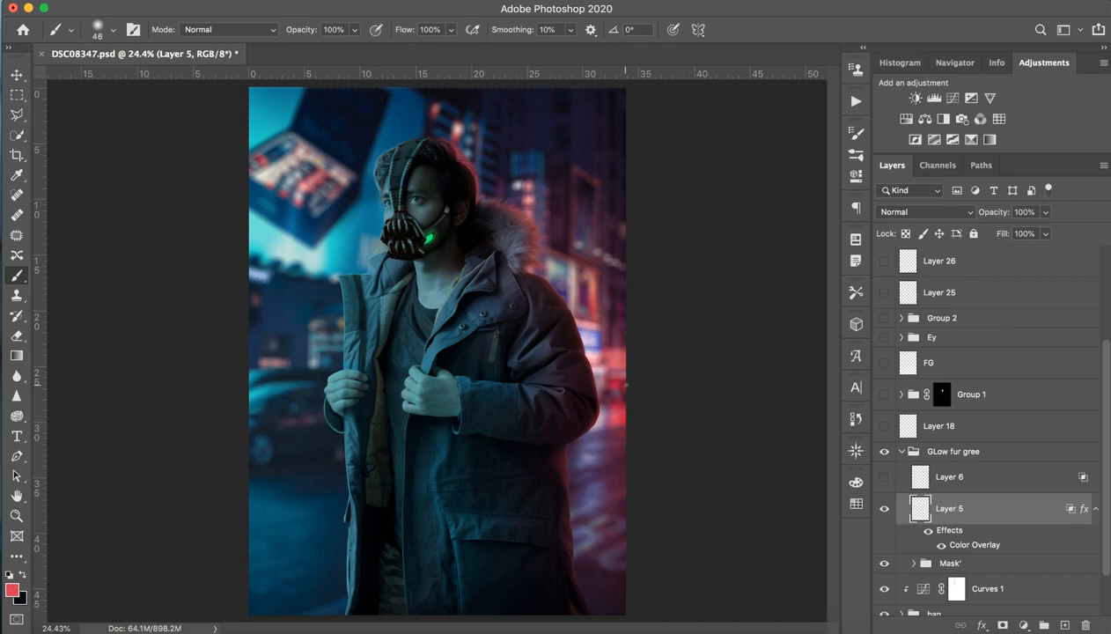
mouse_move(989, 491)
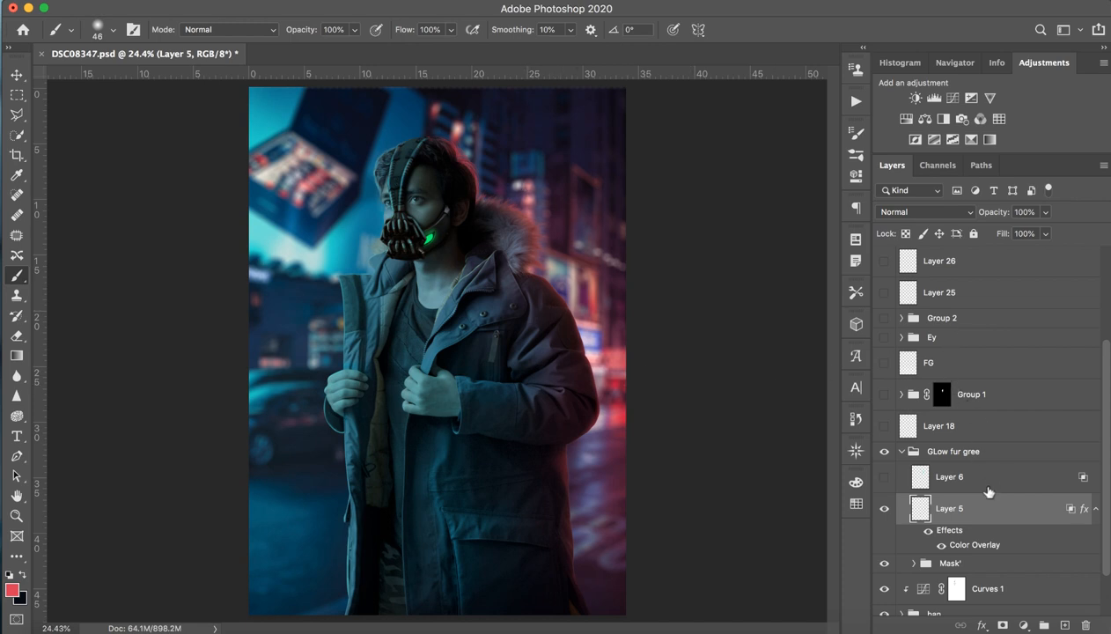
click(884, 477)
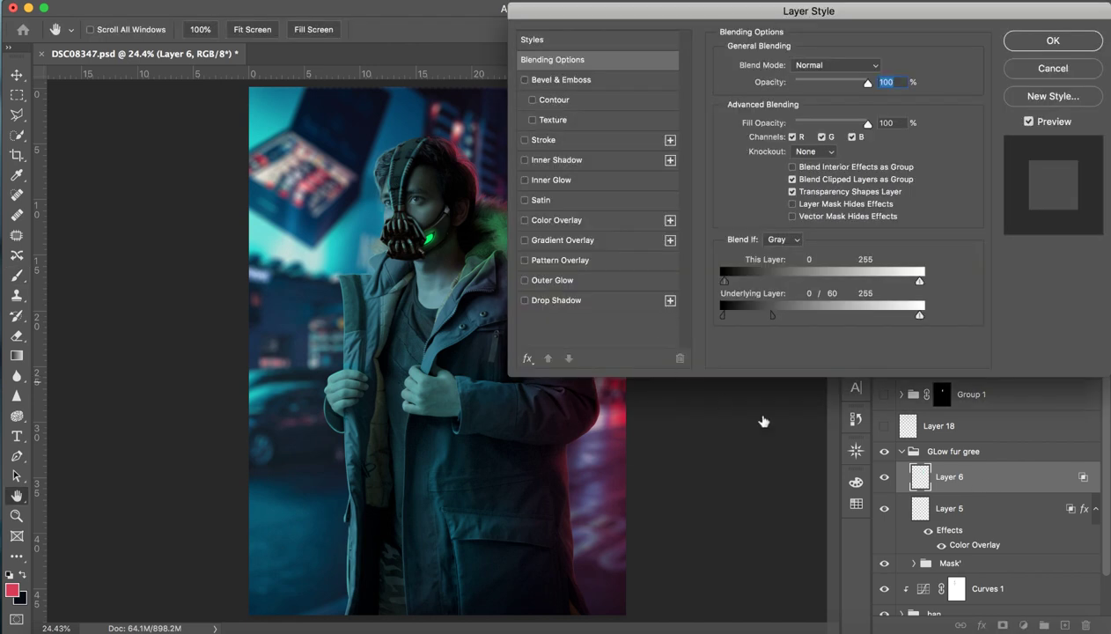
Step: Confirm Layer 6's 0/60 Underlying Layer blend split and collapse the fur-glow group
click(1047, 40)
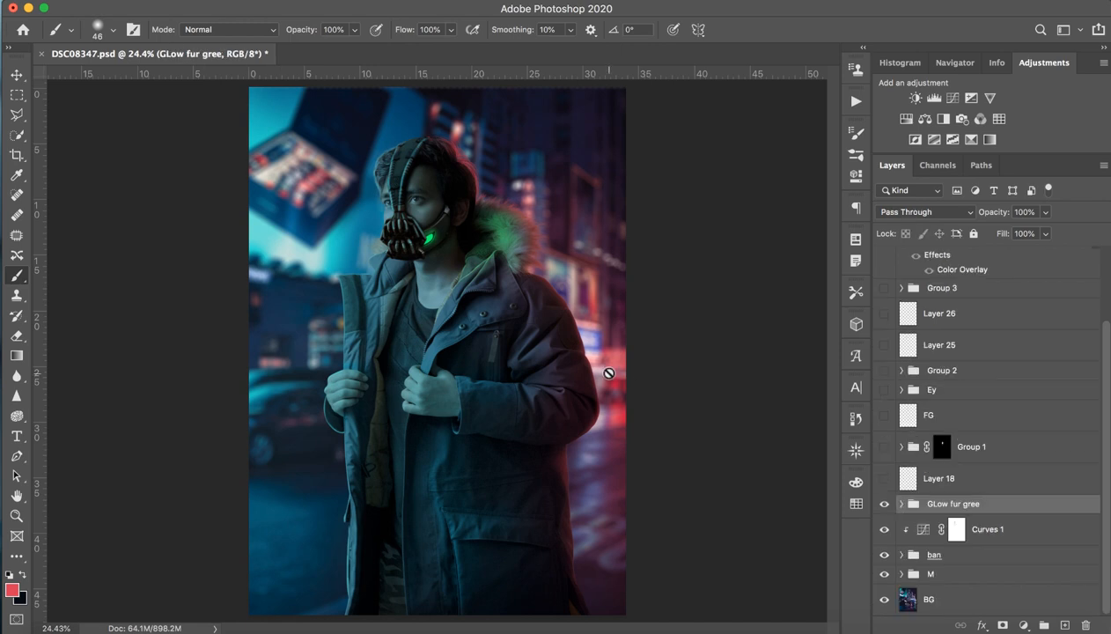
click(938, 478)
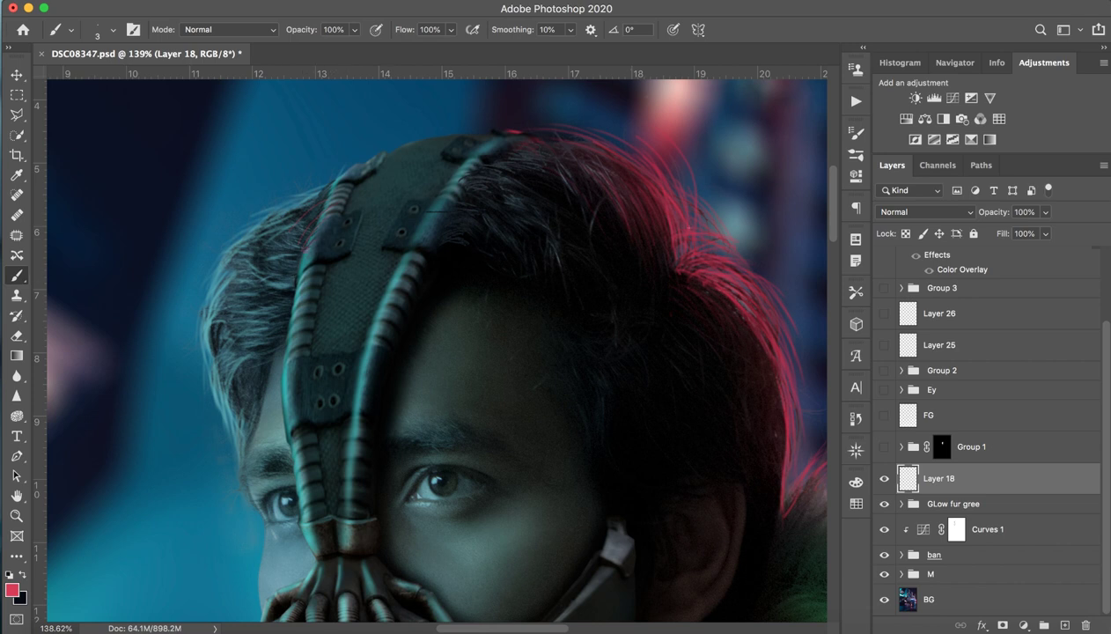
mouse_move(726, 400)
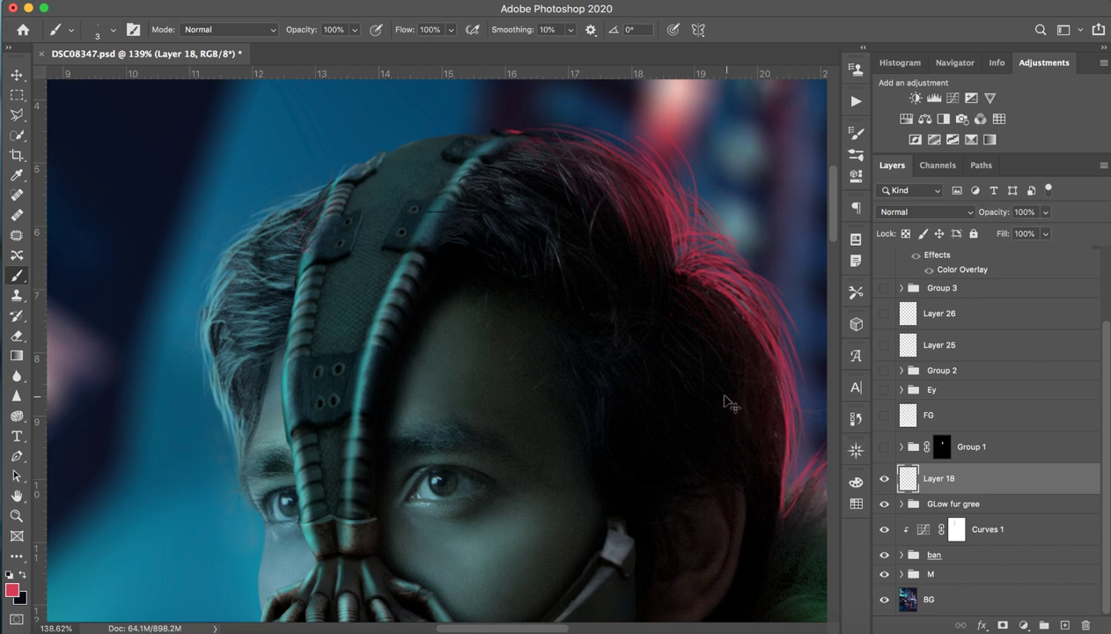
mouse_move(728, 395)
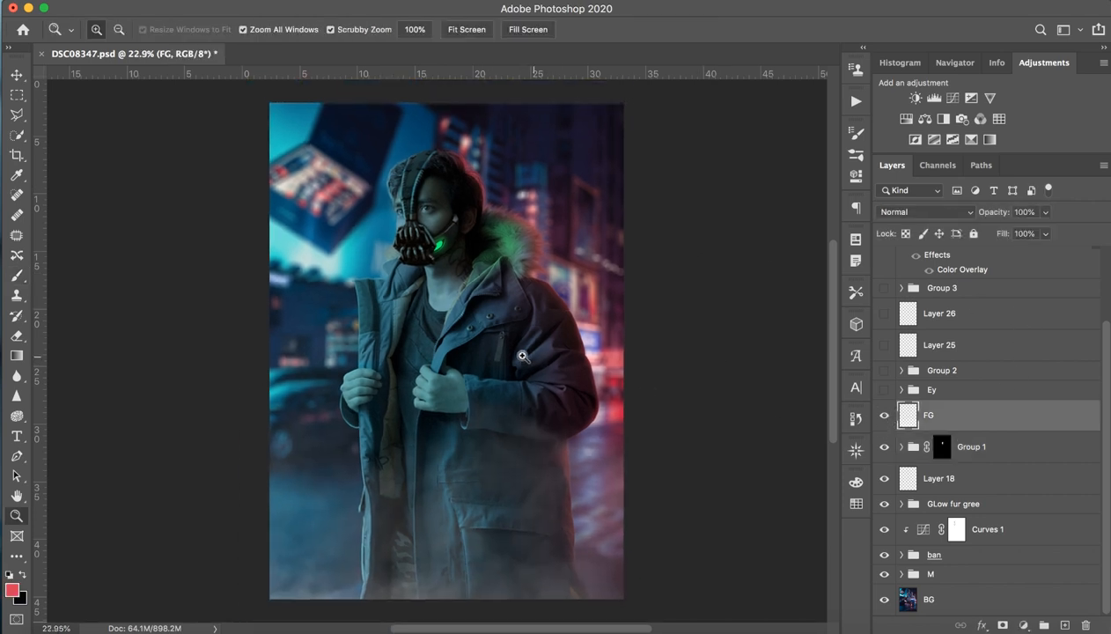
Step: Right-click the FG layer in the Layers panel
right_click(928, 414)
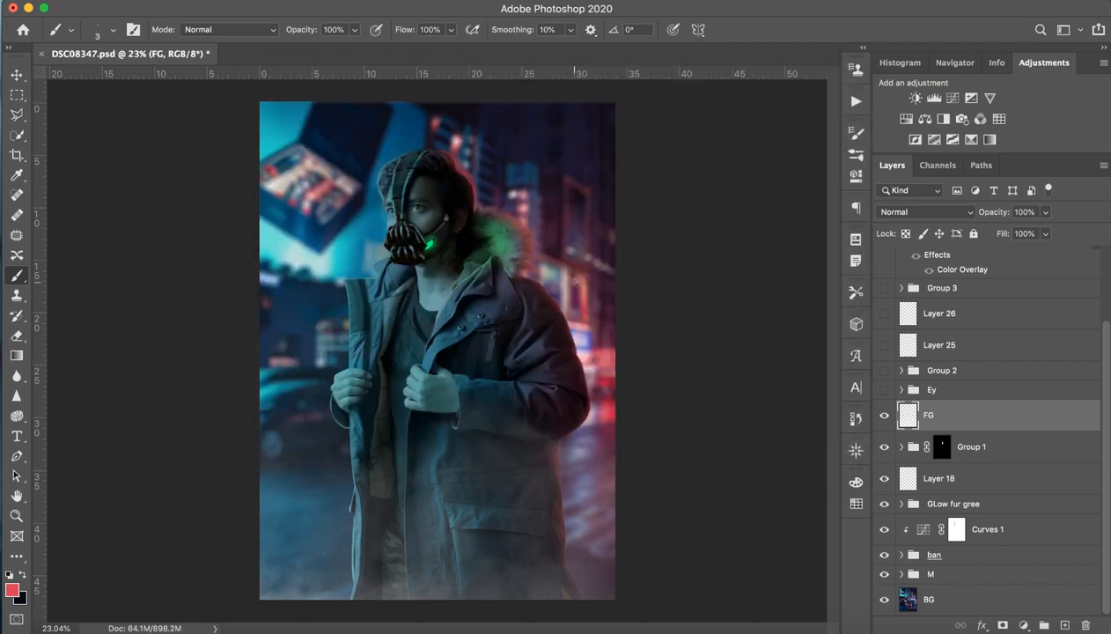
mouse_move(982, 408)
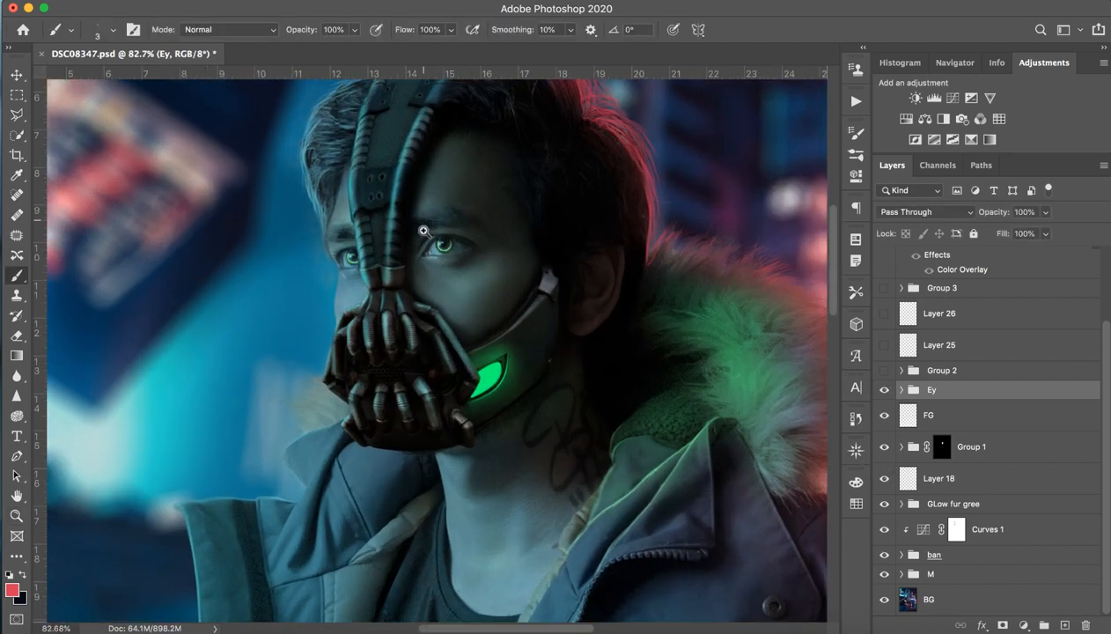
Step: Expand the Ey group and select the Layer 21 copy eye-ring layers
click(423, 231)
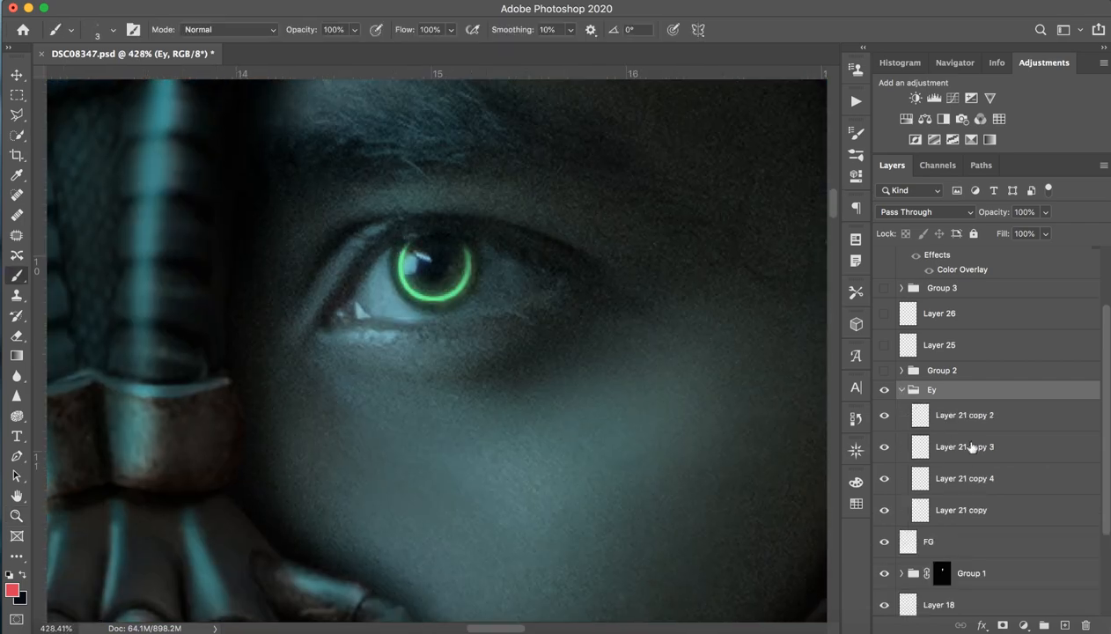
click(971, 446)
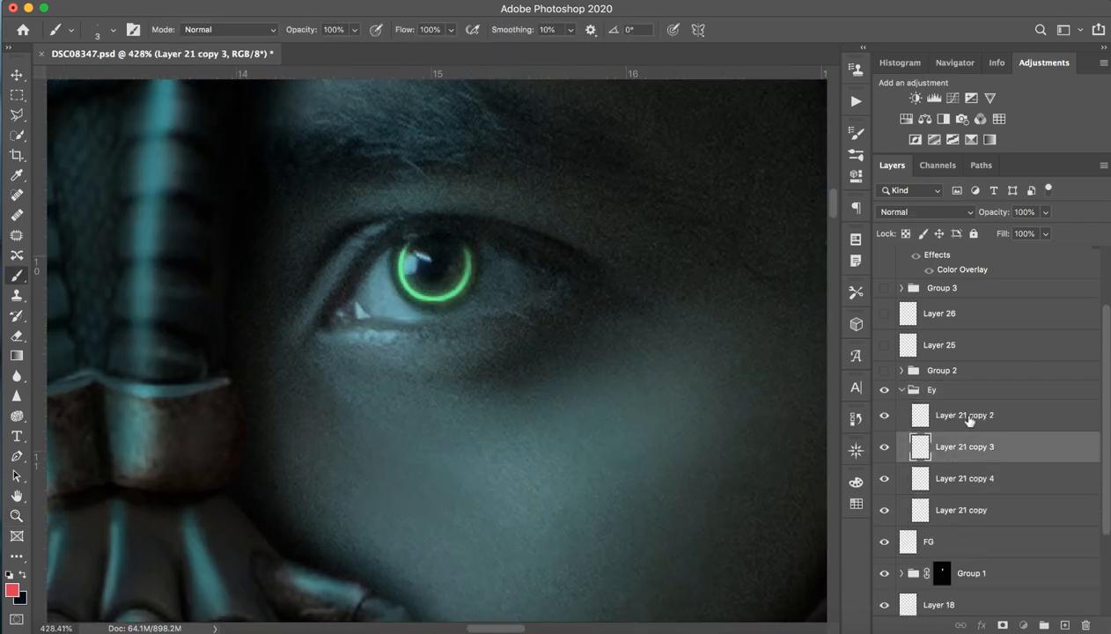
click(964, 414)
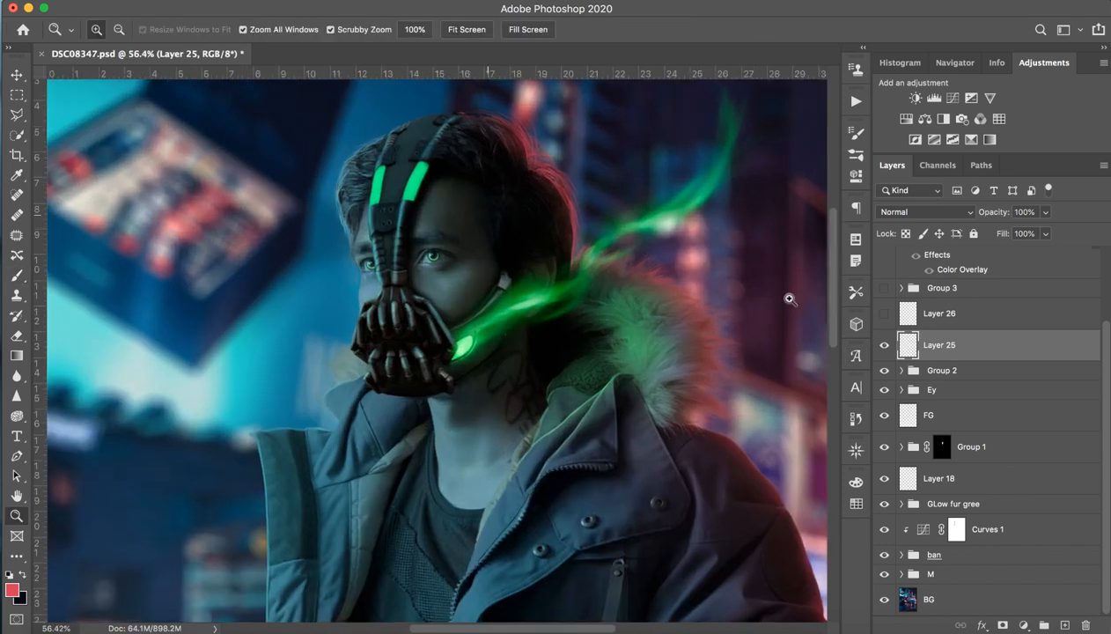
Step: Zoom in on the eyes and mask top, then enable the Overlay-mode Layer 26
click(939, 313)
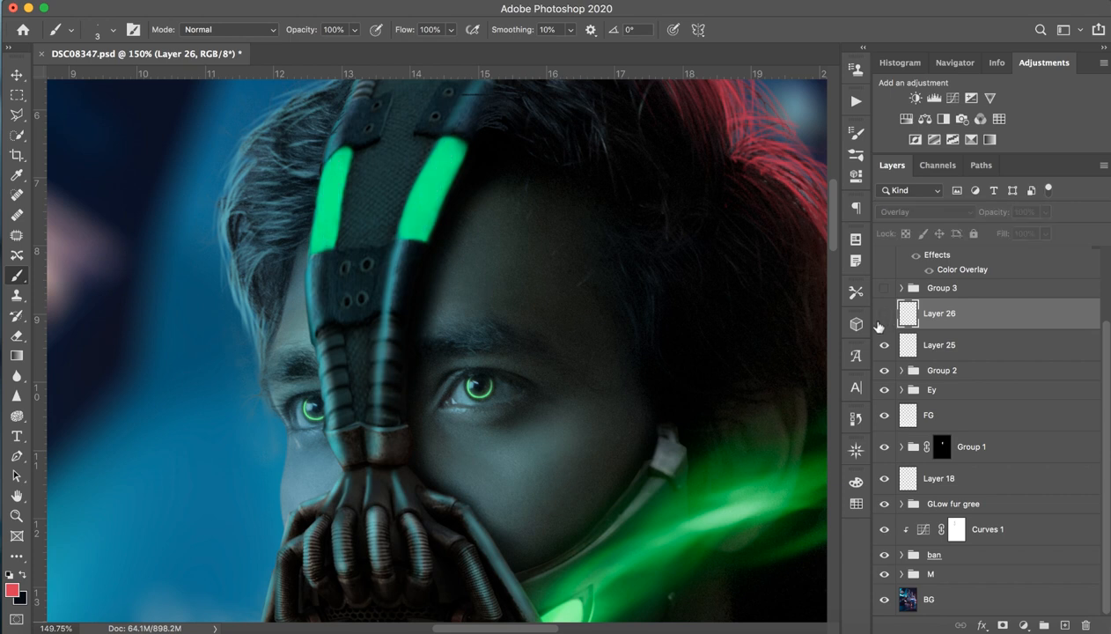
click(883, 313)
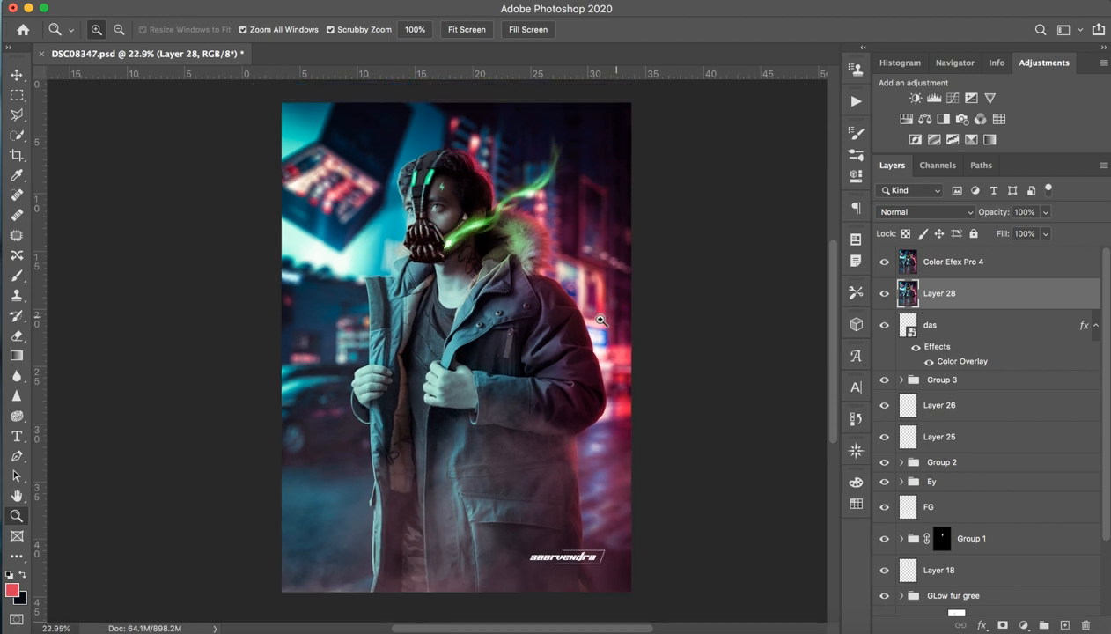
Step: Apply a Nik Collection plugin to the merged Color Efex Pro 4 layer
click(383, 9)
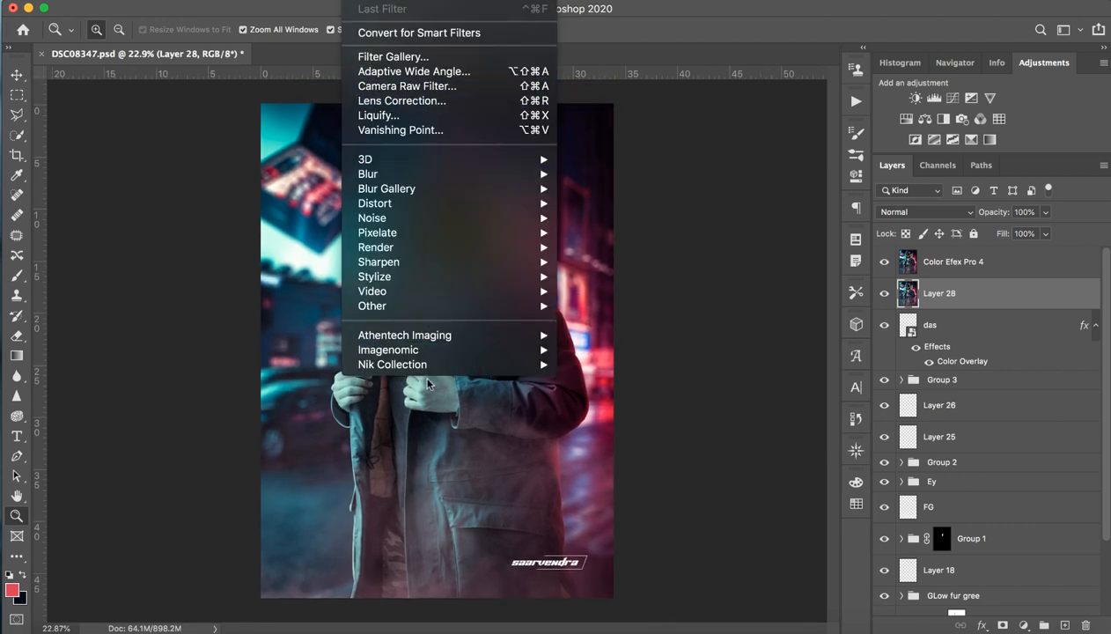
mouse_move(392, 364)
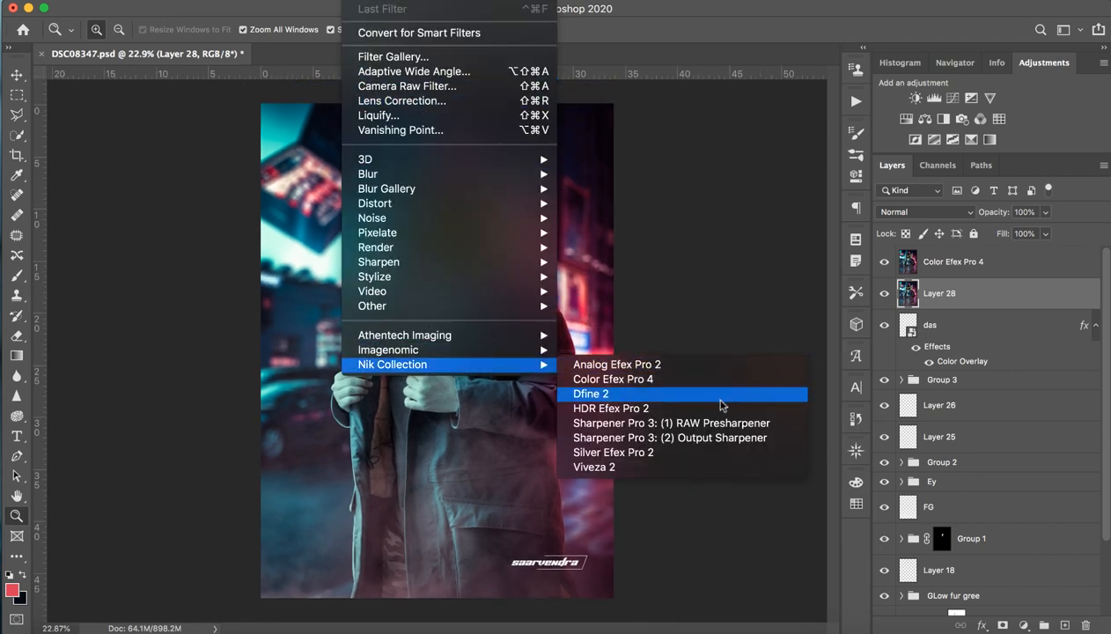
click(591, 394)
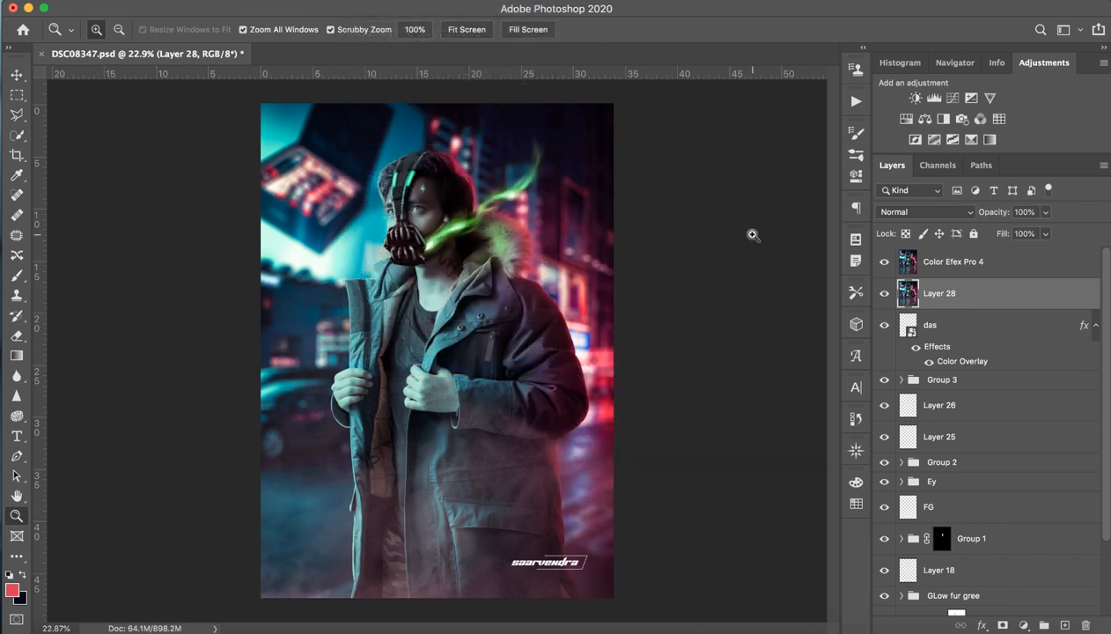
mouse_move(734, 197)
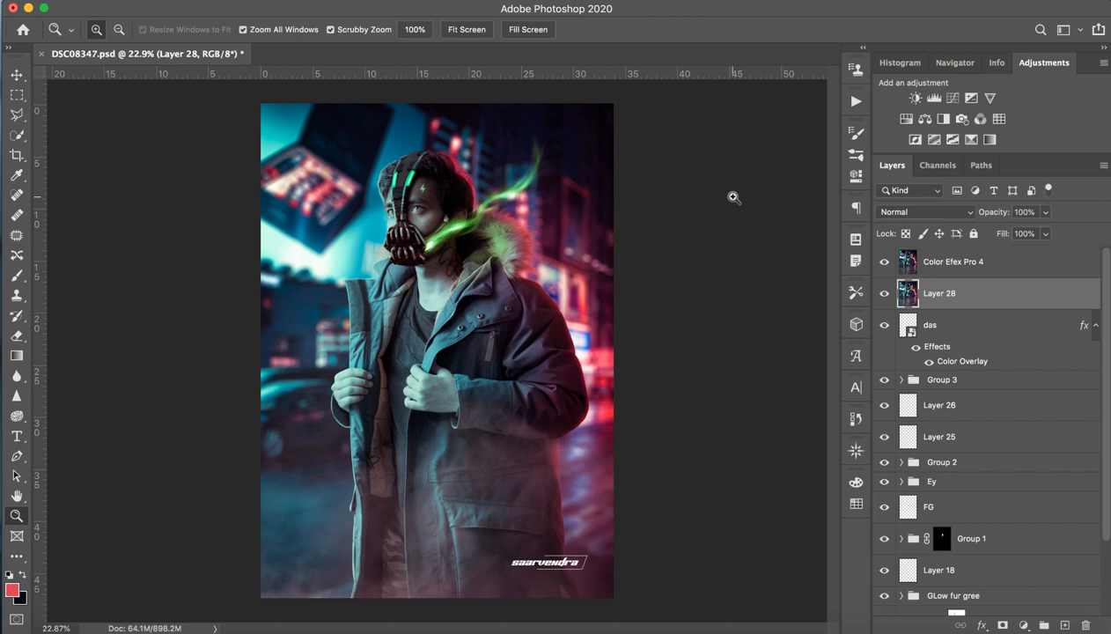
mouse_move(786, 228)
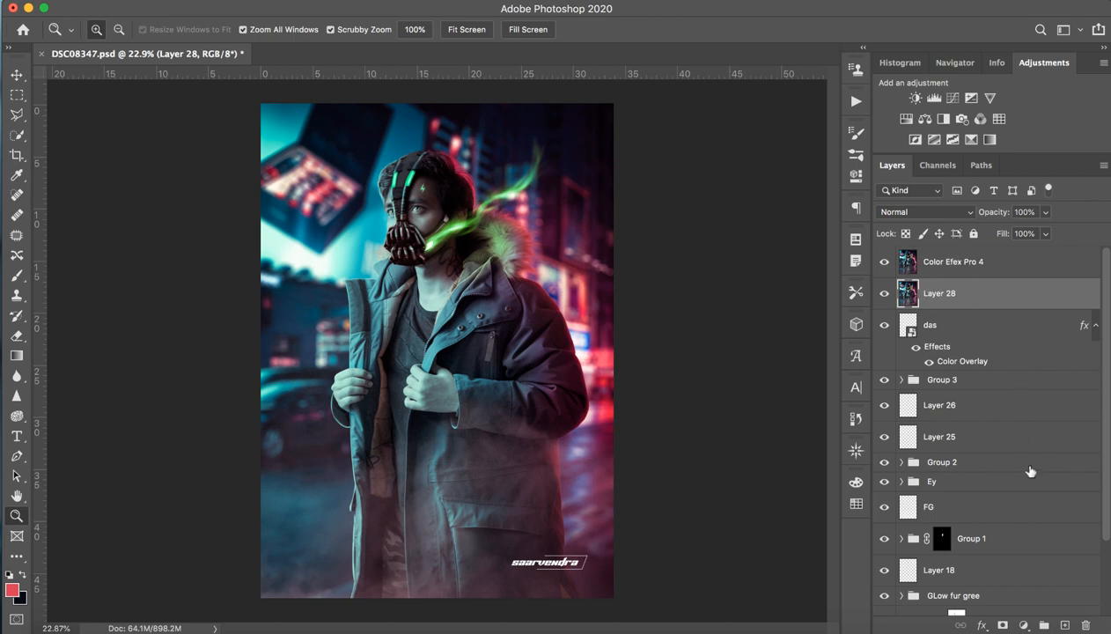
scroll(down, 3)
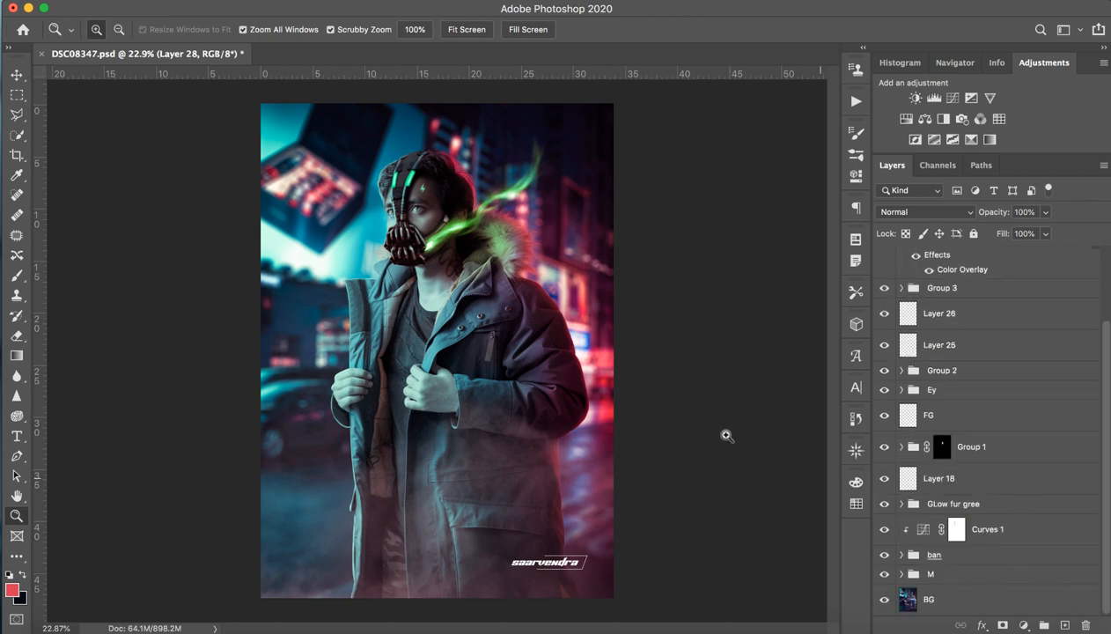